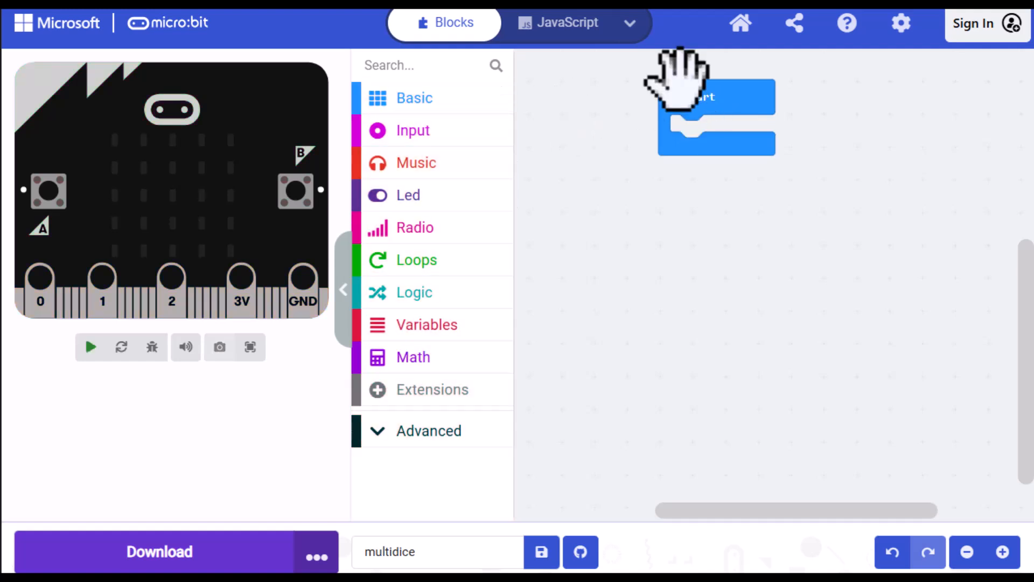
Step: Move the on start block to the top right and browse the Input event blocks
{"action": "left_click_drag", "start_coordinate": [715, 105], "coordinate": [897, 96]}
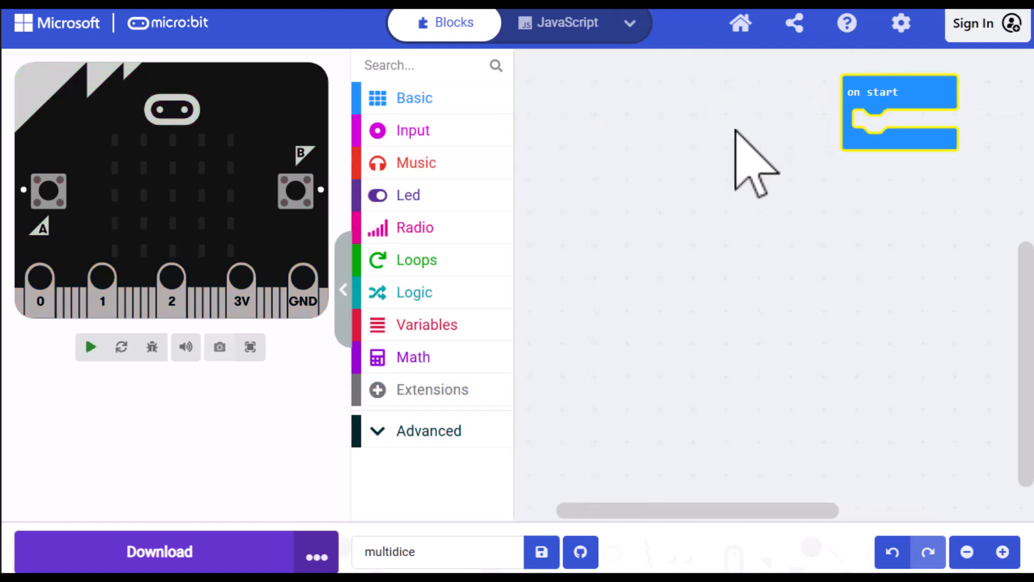
{"action": "left_click", "coordinate": [90, 345]}
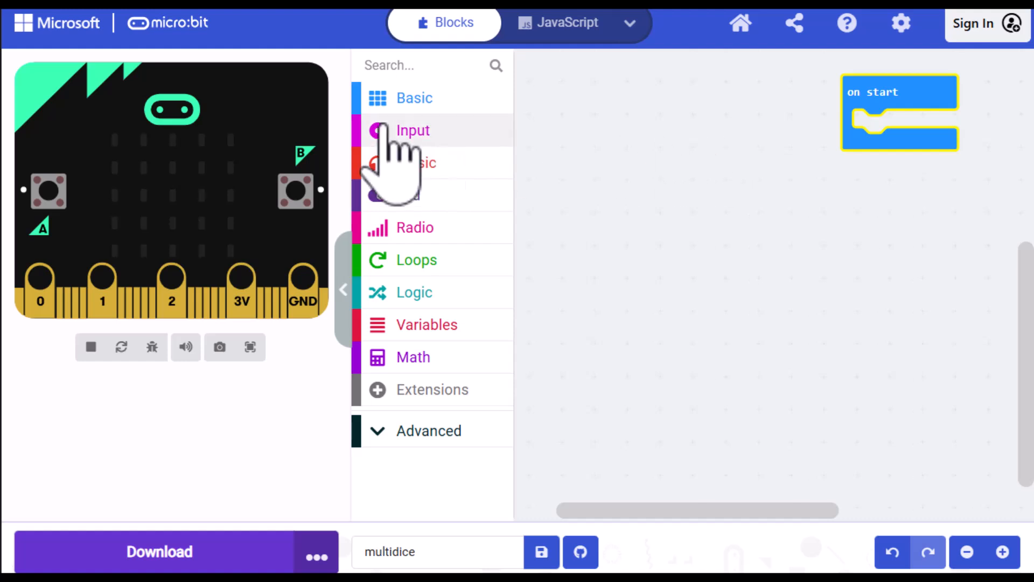
{"action": "left_click", "coordinate": [413, 130]}
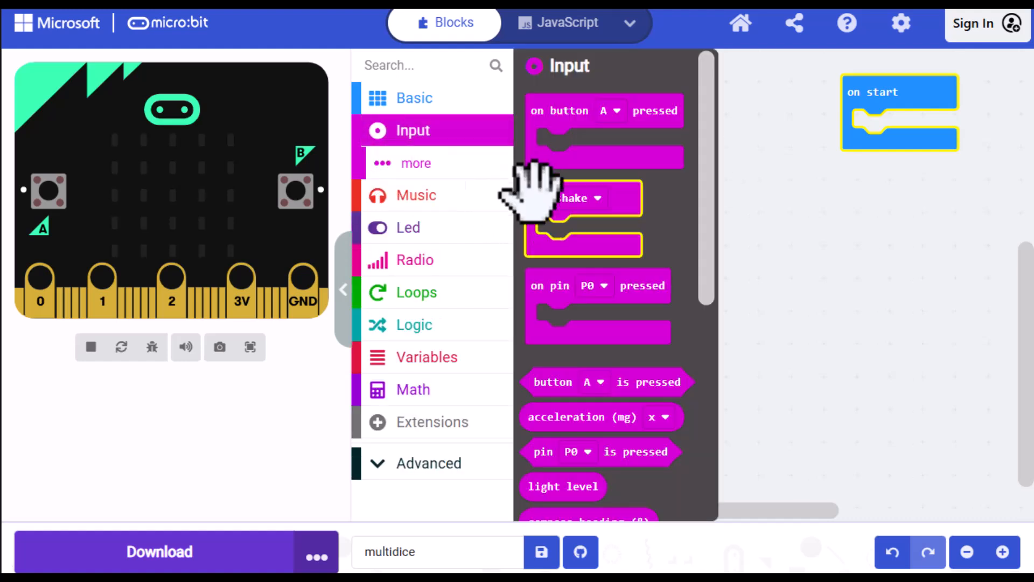
Step: Add an on shake event block to the workspace, keeping shake as the trigger gesture
{"action": "left_click_drag", "start_coordinate": [581, 198], "coordinate": [639, 145]}
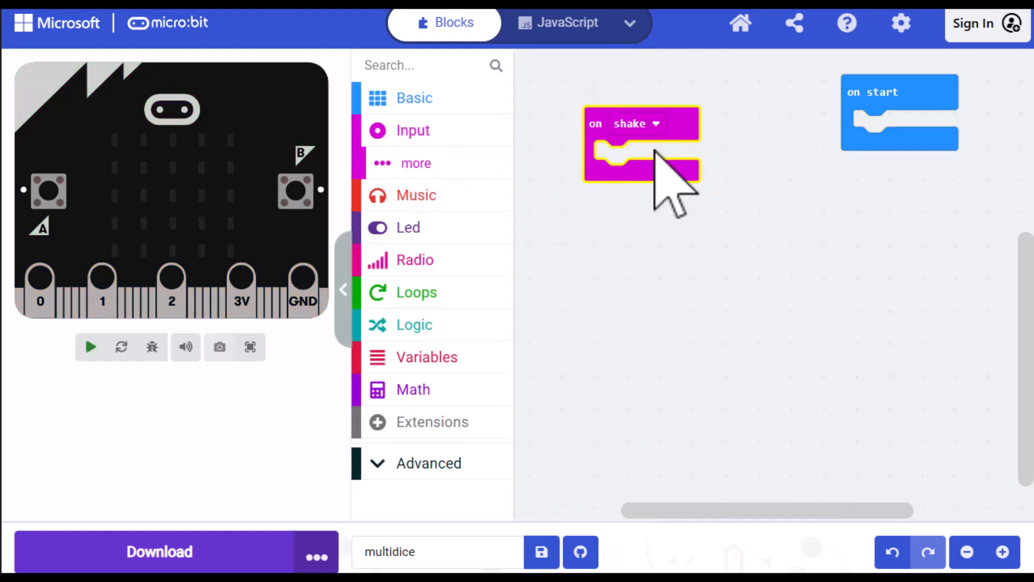
{"action": "left_click", "coordinate": [654, 123]}
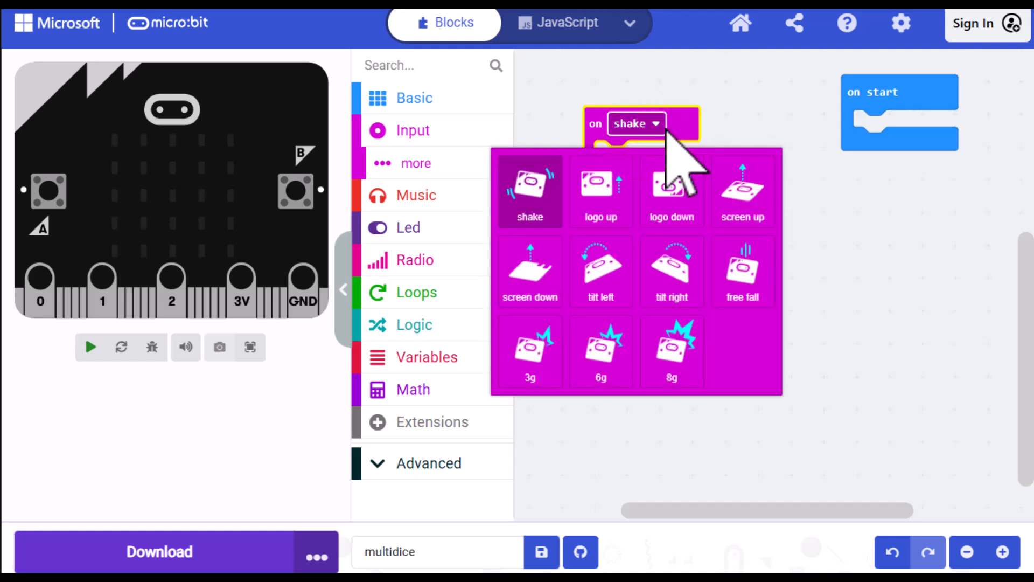
{"action": "left_click", "coordinate": [530, 191]}
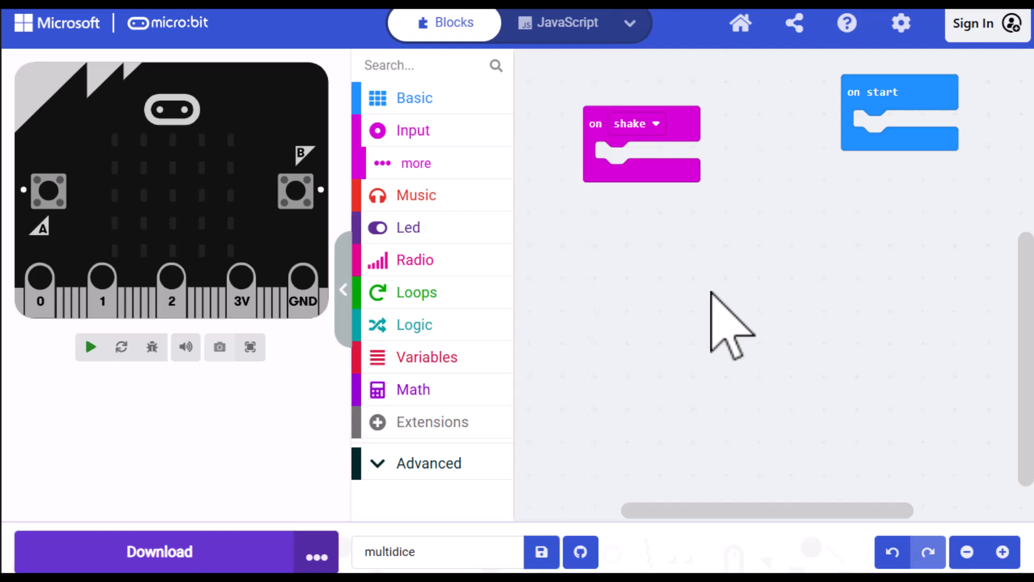
{"action": "mouse_move", "coordinate": [581, 317]}
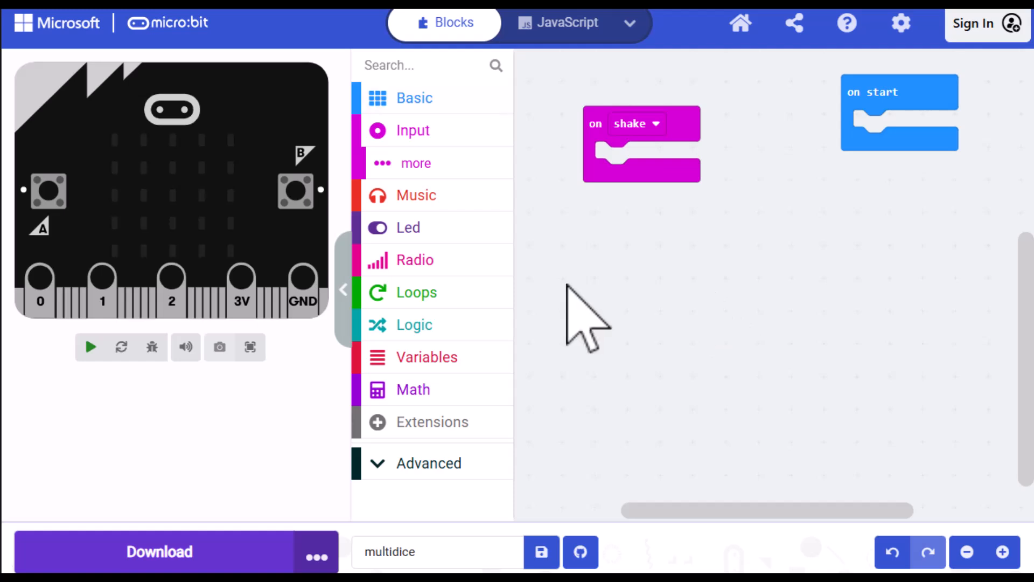
{"action": "mouse_move", "coordinate": [413, 98]}
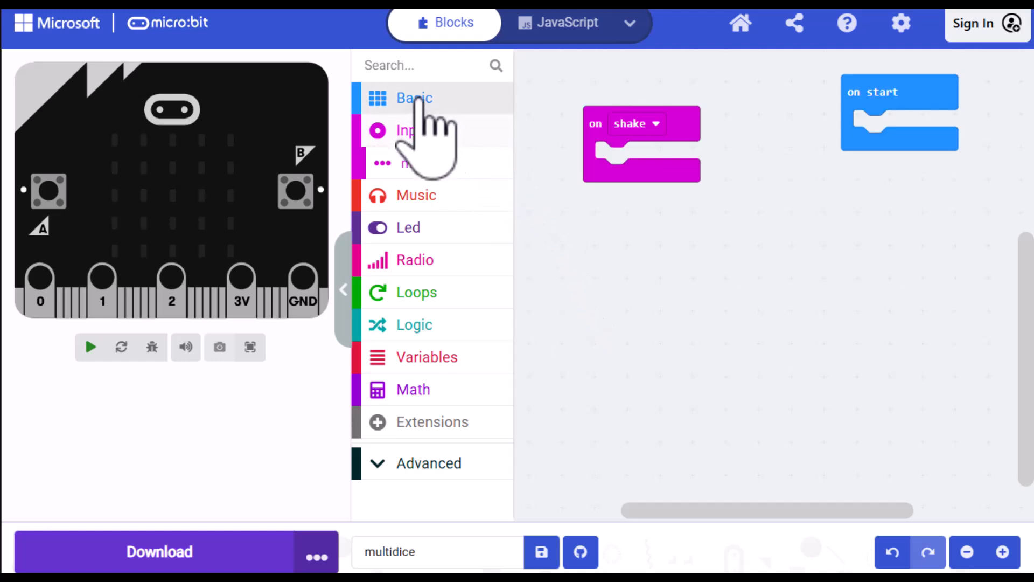
Step: Place a show number block inside the on shake event
{"action": "left_click", "coordinate": [414, 98]}
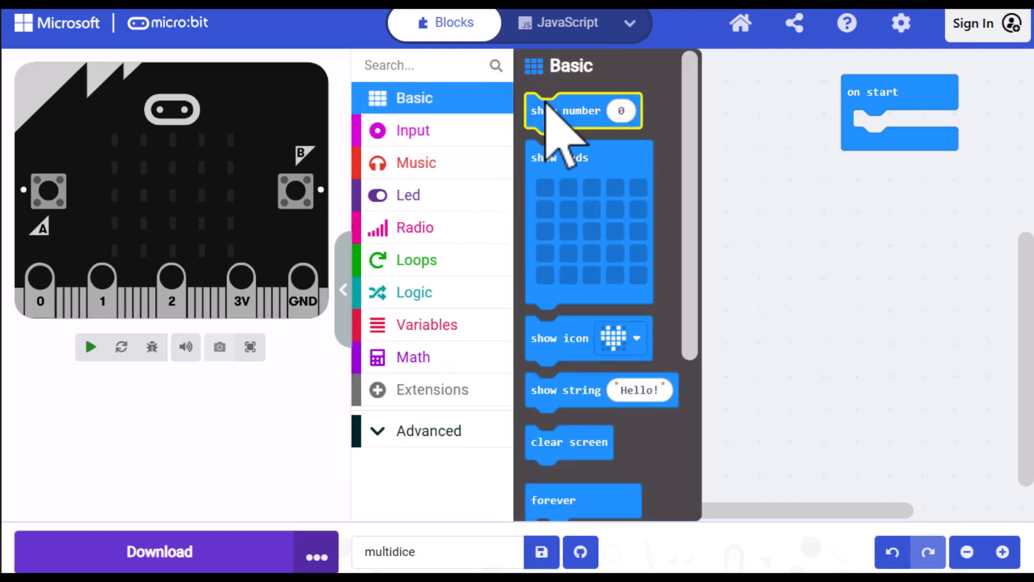
{"action": "left_click_drag", "start_coordinate": [583, 111], "coordinate": [649, 158]}
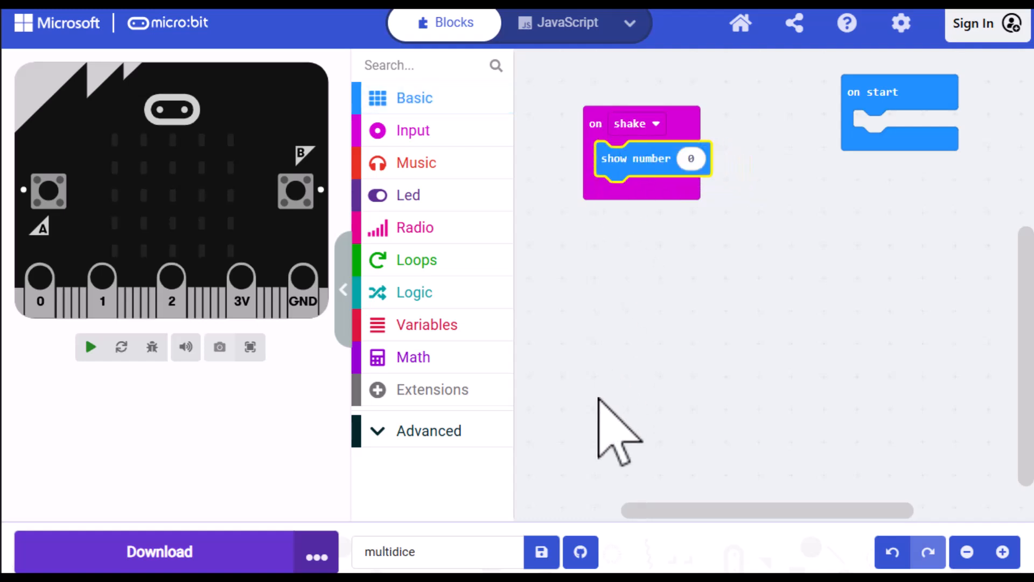
{"action": "left_click", "coordinate": [89, 345]}
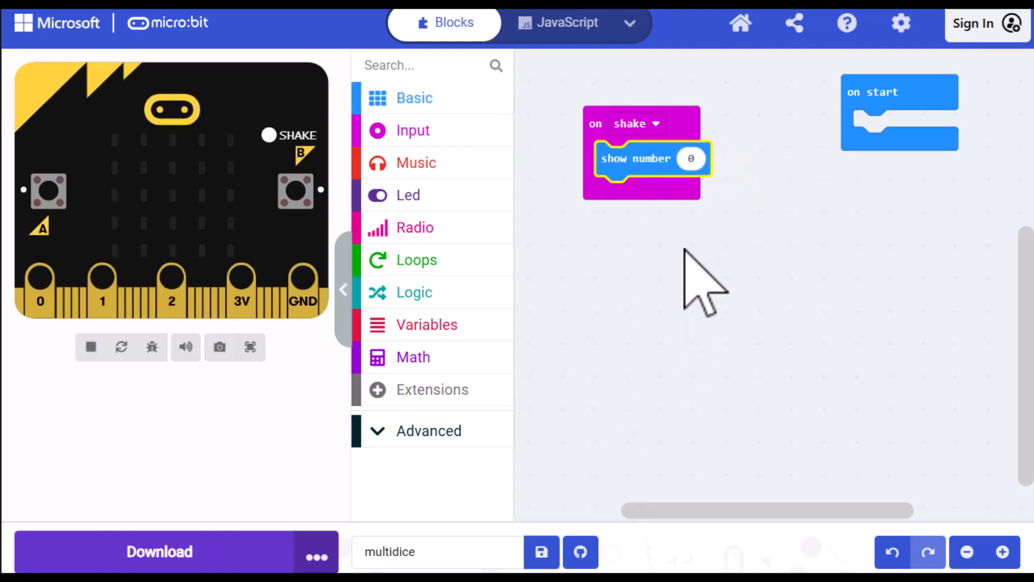
{"action": "mouse_move", "coordinate": [413, 357]}
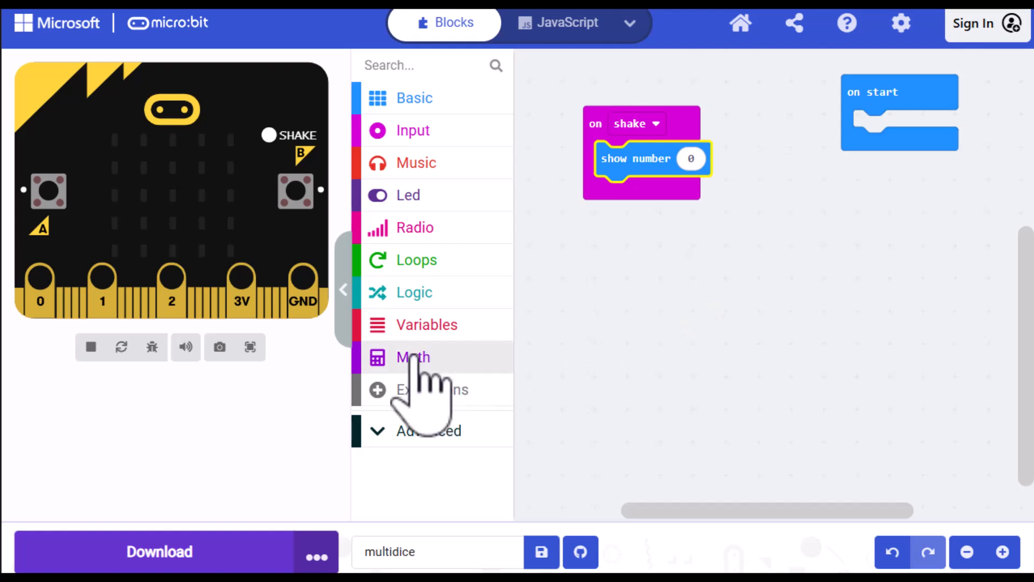
Step: Insert a pick random block into show number with the range set to 1 to 6
{"action": "left_click", "coordinate": [412, 357]}
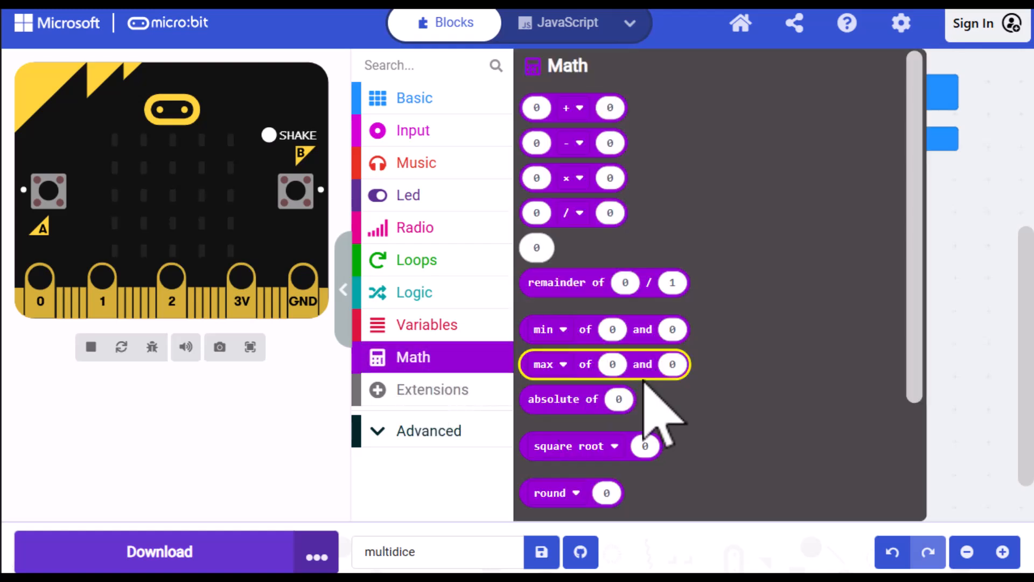
{"action": "scroll", "scroll_direction": "down", "scroll_amount": 3}
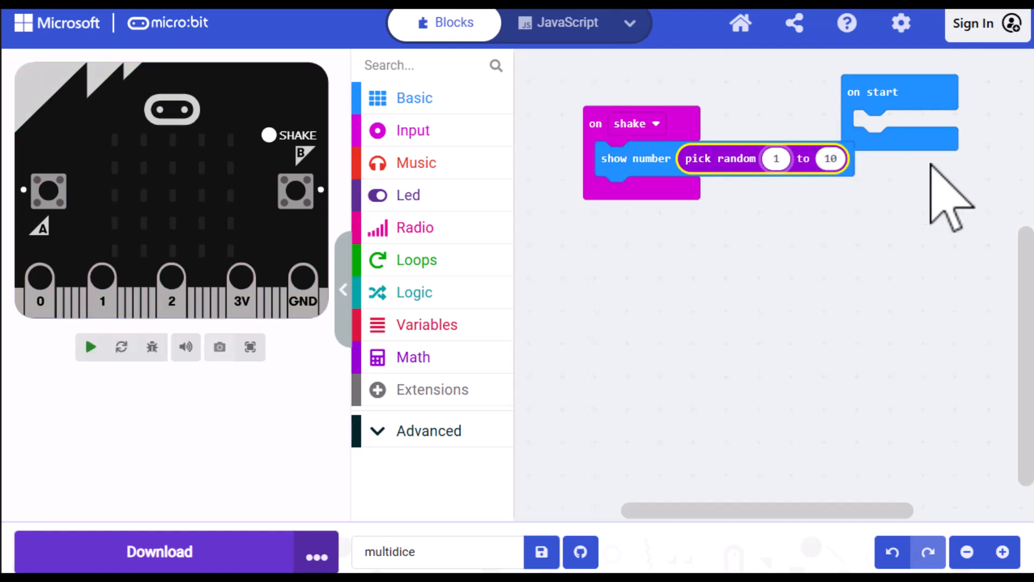
{"action": "left_click", "coordinate": [829, 158]}
{"action": "type", "text": "6"}
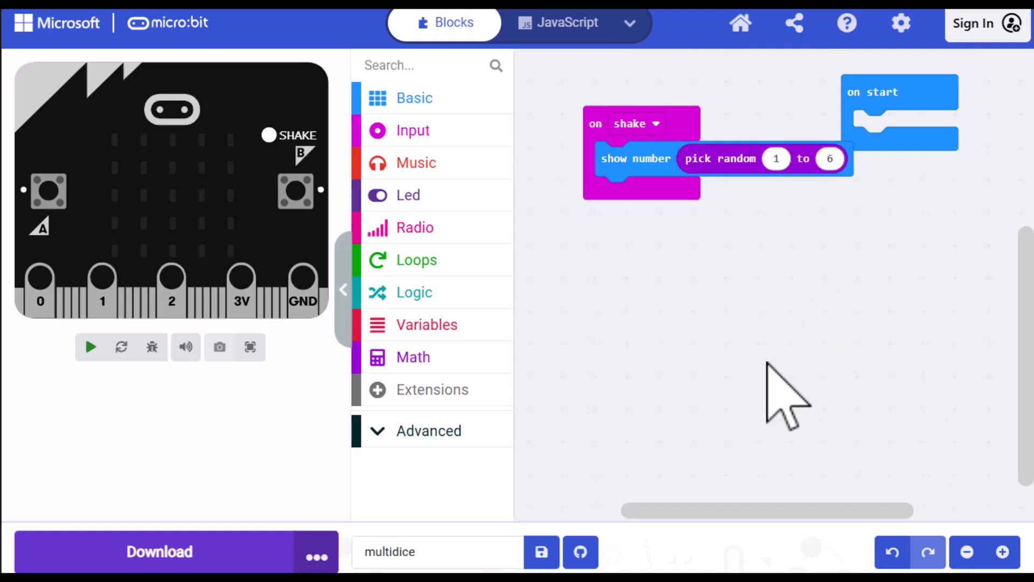
{"action": "mouse_move", "coordinate": [621, 396]}
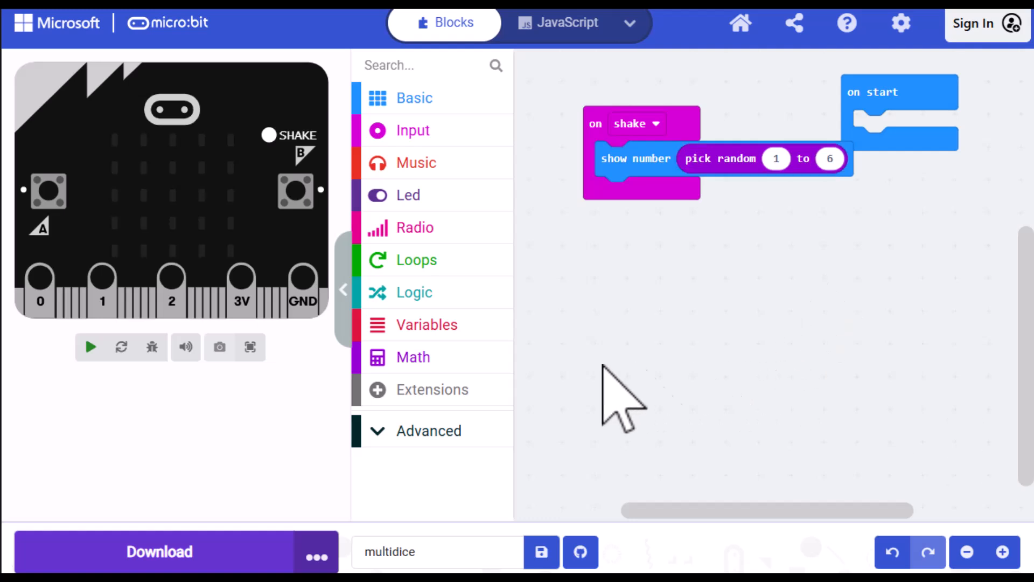
{"action": "left_click", "coordinate": [91, 346]}
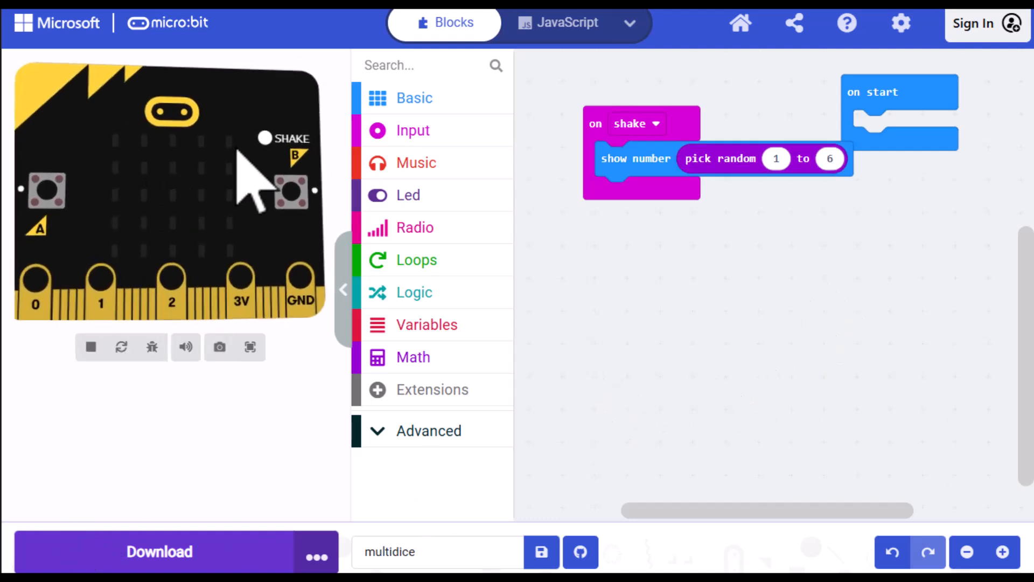
{"action": "left_click", "coordinate": [263, 139]}
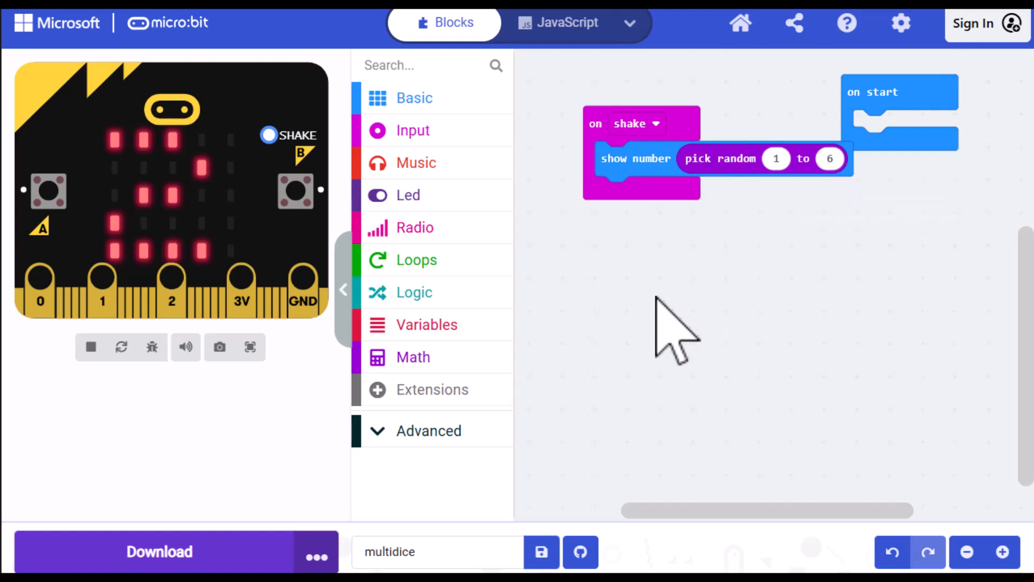
{"action": "mouse_move", "coordinate": [824, 132]}
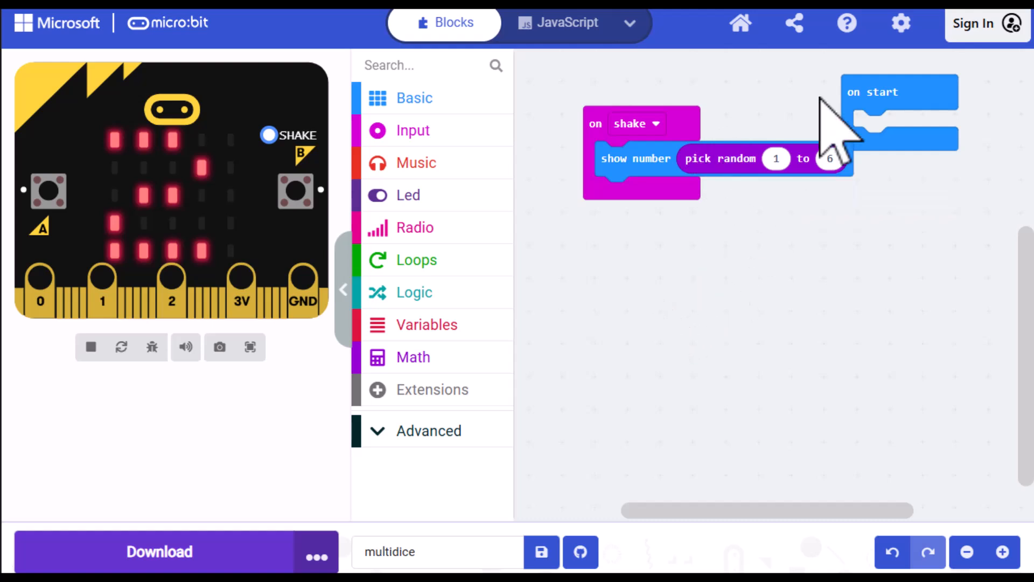
{"action": "left_click", "coordinate": [871, 93]}
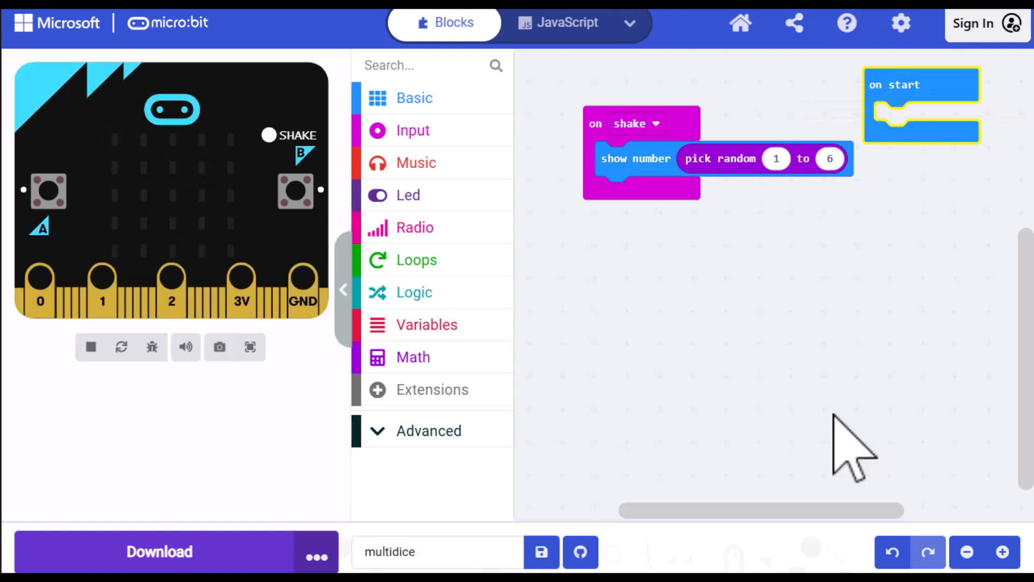
{"action": "mouse_move", "coordinate": [802, 357]}
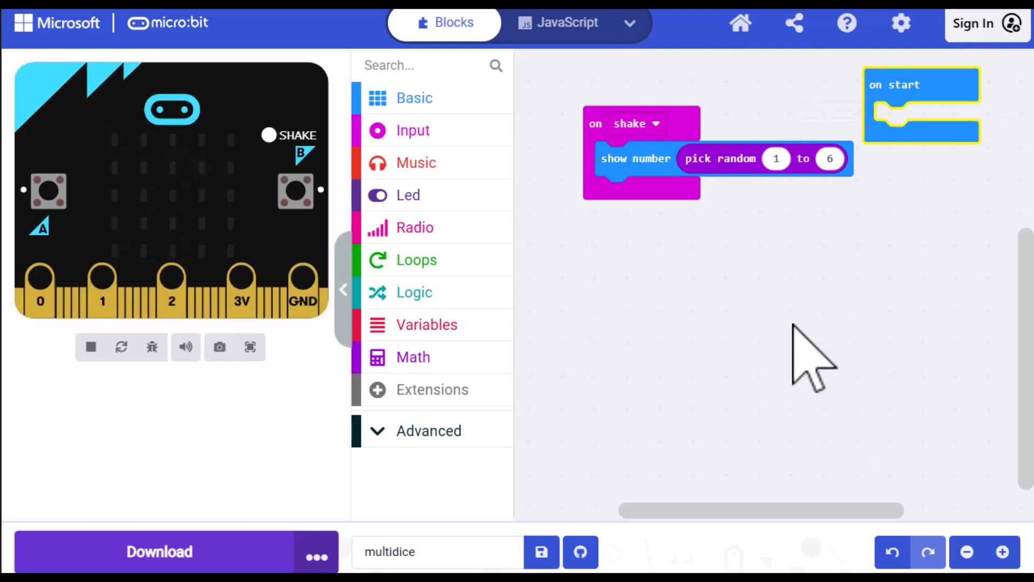
Step: Create a new variable named local_val and pick up its set block
{"action": "left_click", "coordinate": [427, 324]}
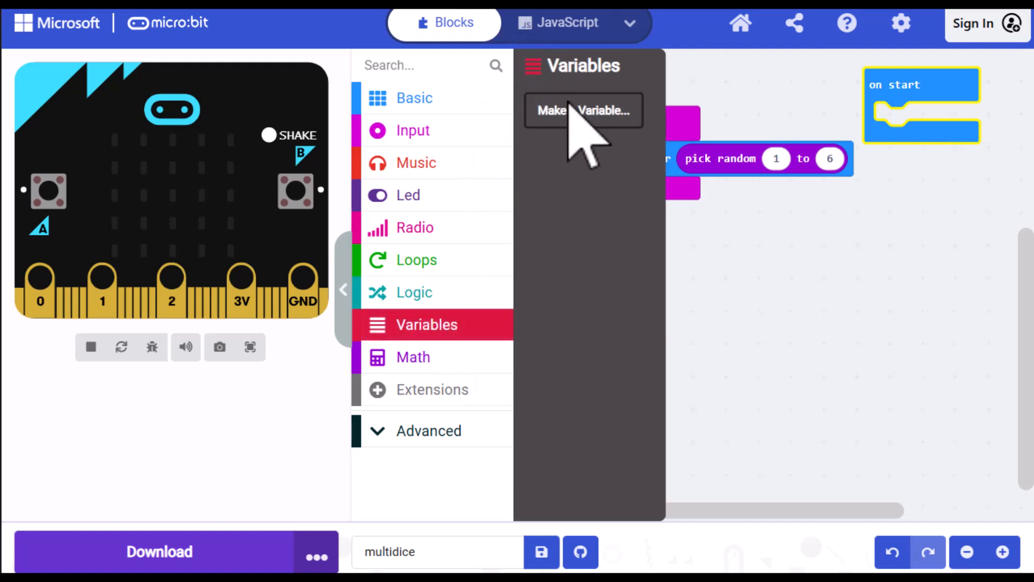
{"action": "left_click", "coordinate": [583, 110]}
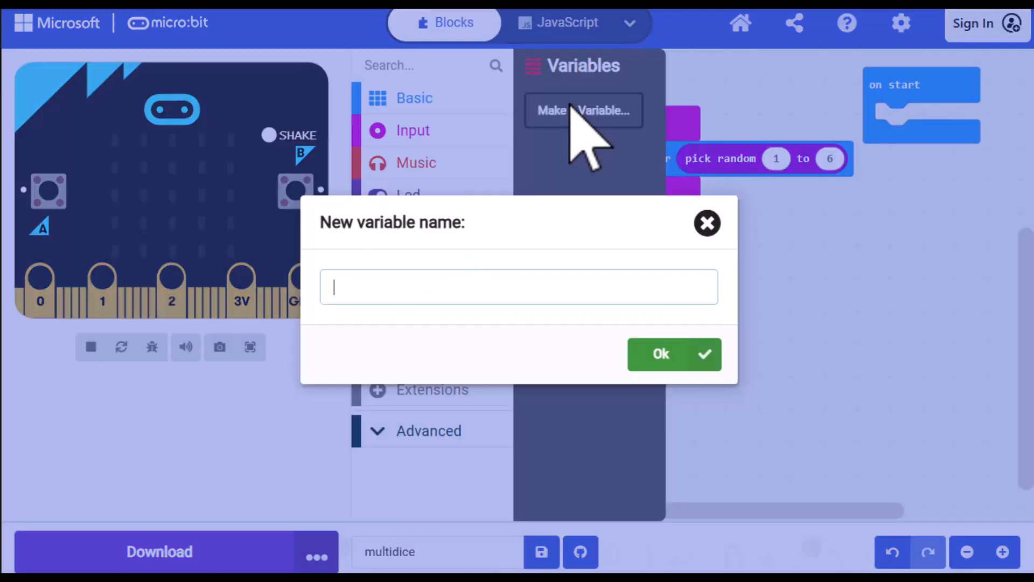
{"action": "type", "text": "local_"}
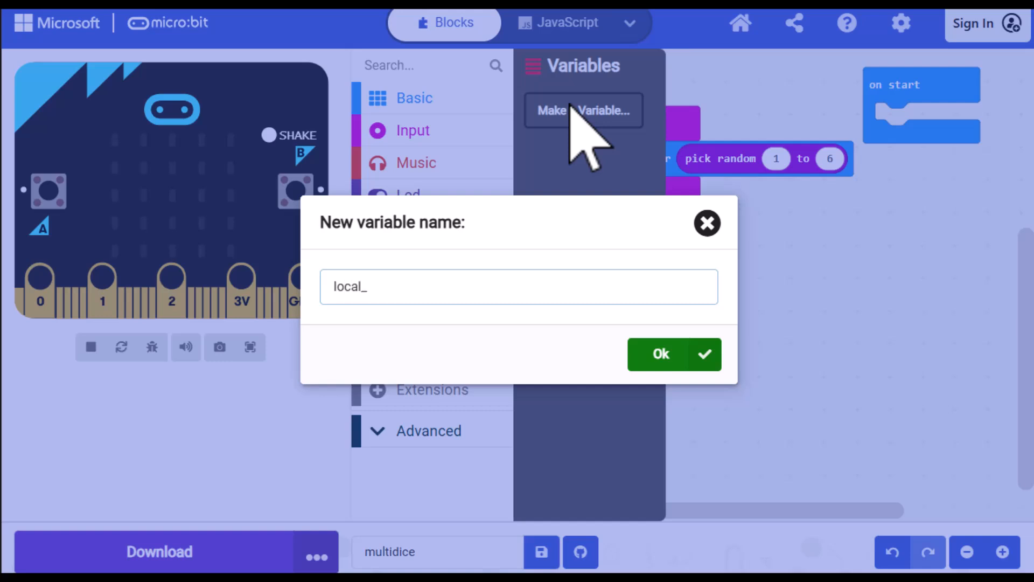
{"action": "type", "text": "val"}
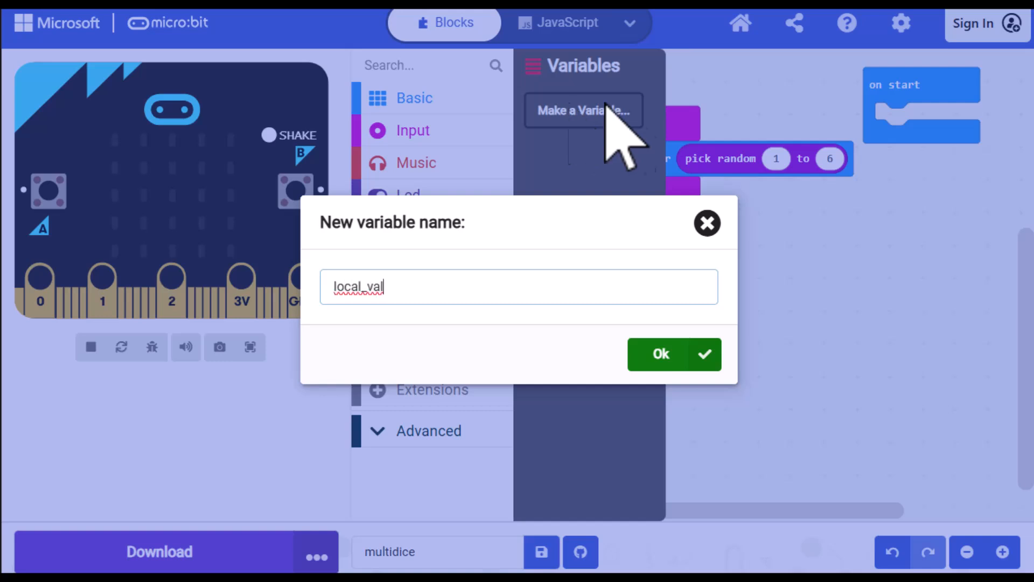
{"action": "left_click", "coordinate": [660, 354]}
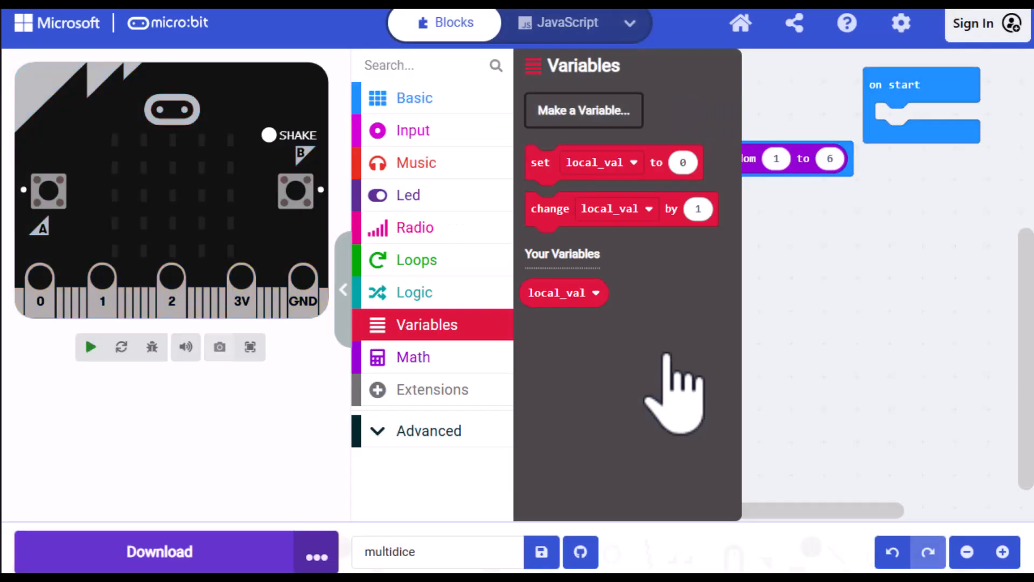
{"action": "left_click", "coordinate": [90, 347]}
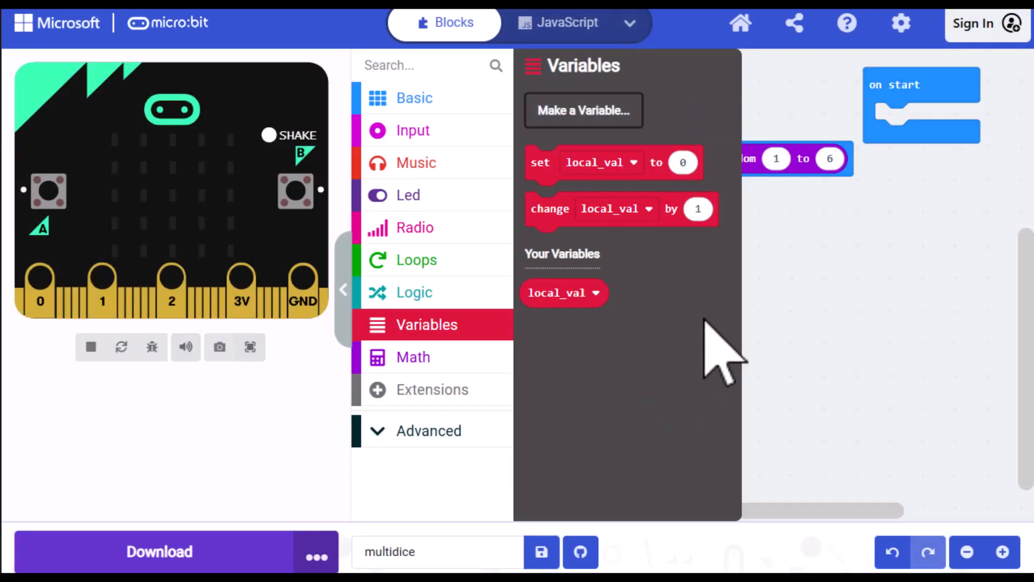
{"action": "left_click", "coordinate": [600, 163]}
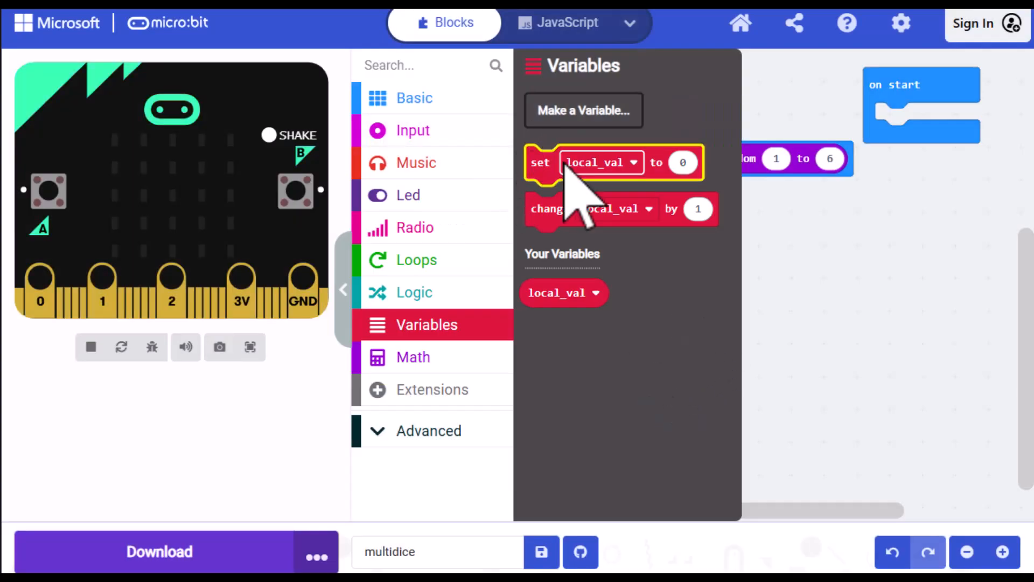
Step: Store the random 1 to 6 in local_val at the top of on shake, then show local_val
{"action": "left_click_drag", "start_coordinate": [600, 163], "coordinate": [587, 166]}
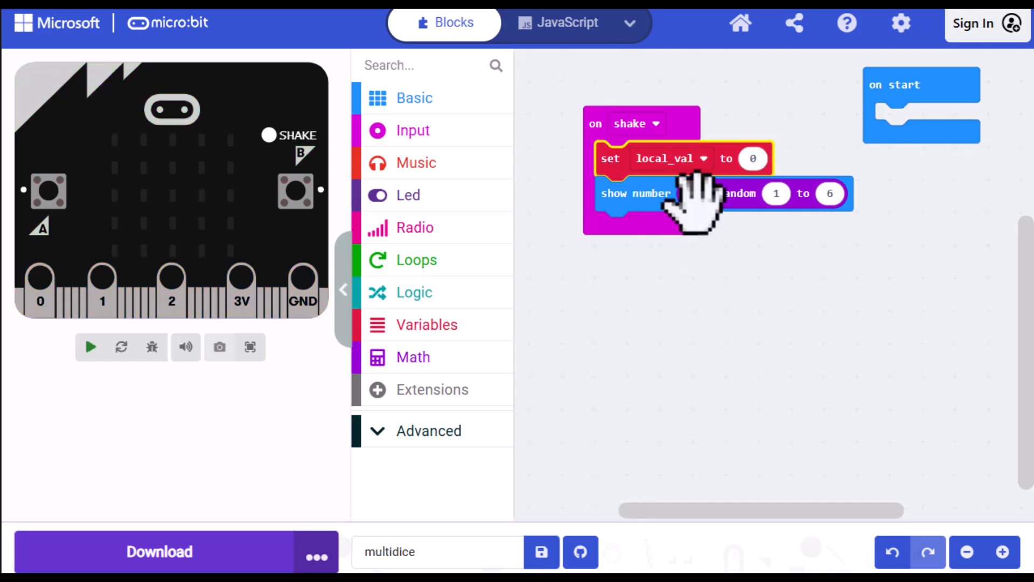
{"action": "left_click", "coordinate": [89, 347]}
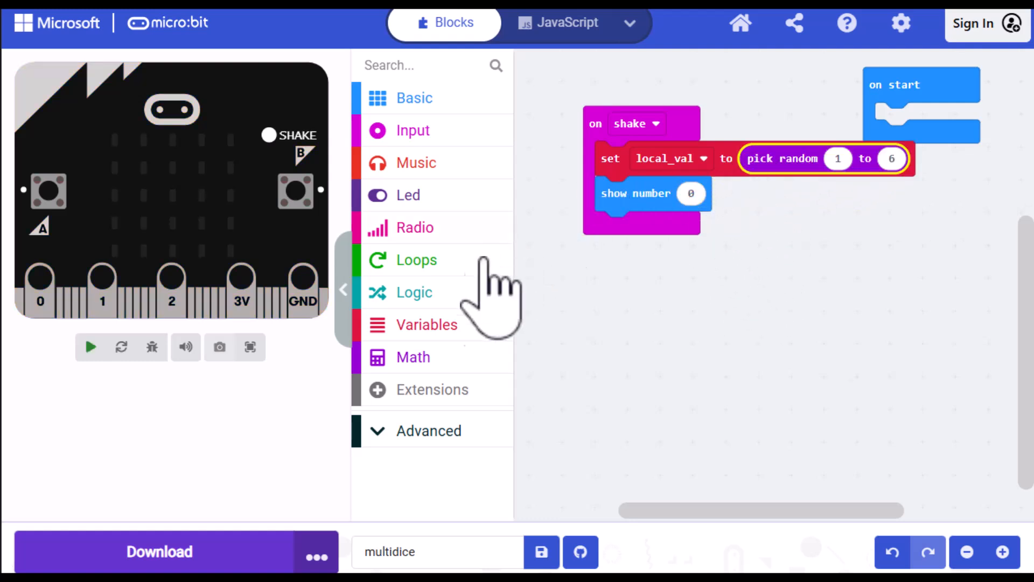
{"action": "left_click", "coordinate": [90, 345]}
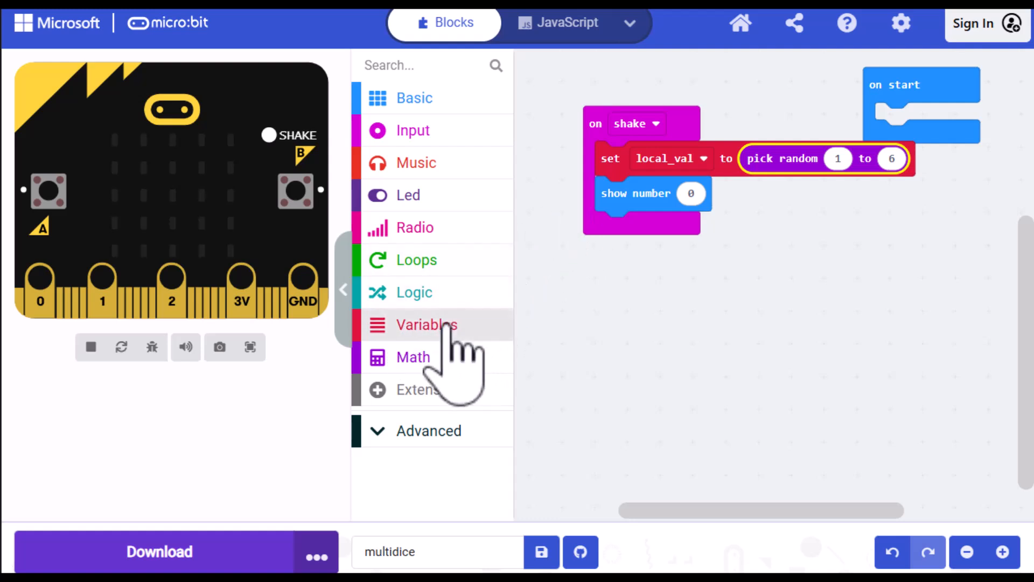
{"action": "left_click", "coordinate": [426, 324]}
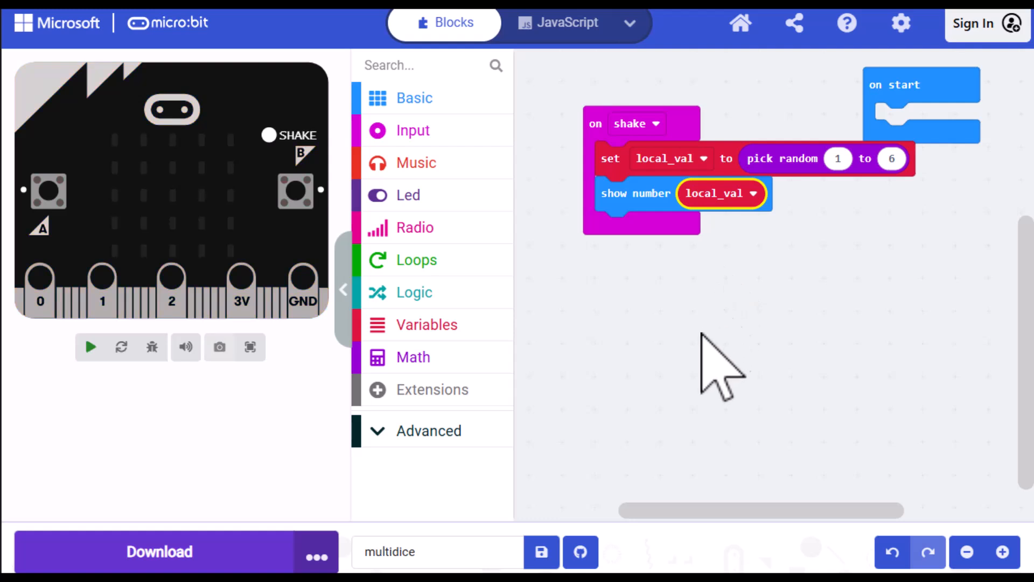
Step: Run the simulator and shake the simulated micro:bit to see a rolled number
{"action": "left_click", "coordinate": [90, 346]}
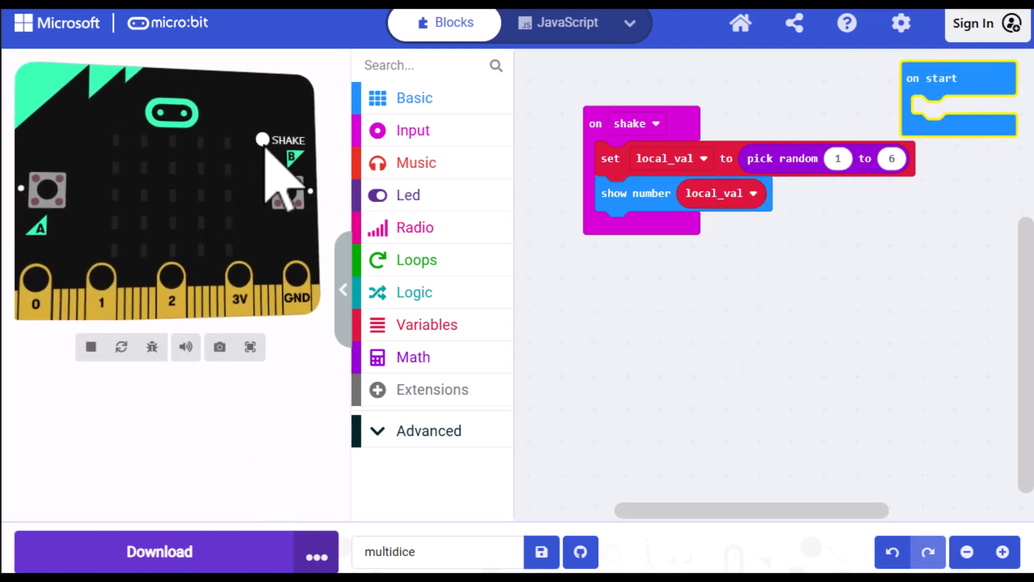
{"action": "left_click", "coordinate": [262, 140]}
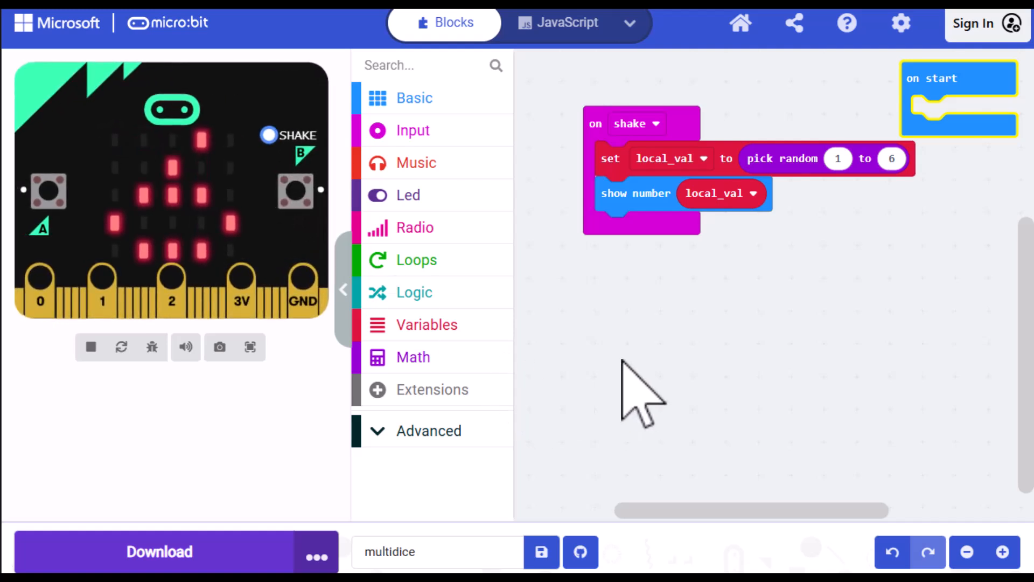
{"action": "mouse_move", "coordinate": [606, 330]}
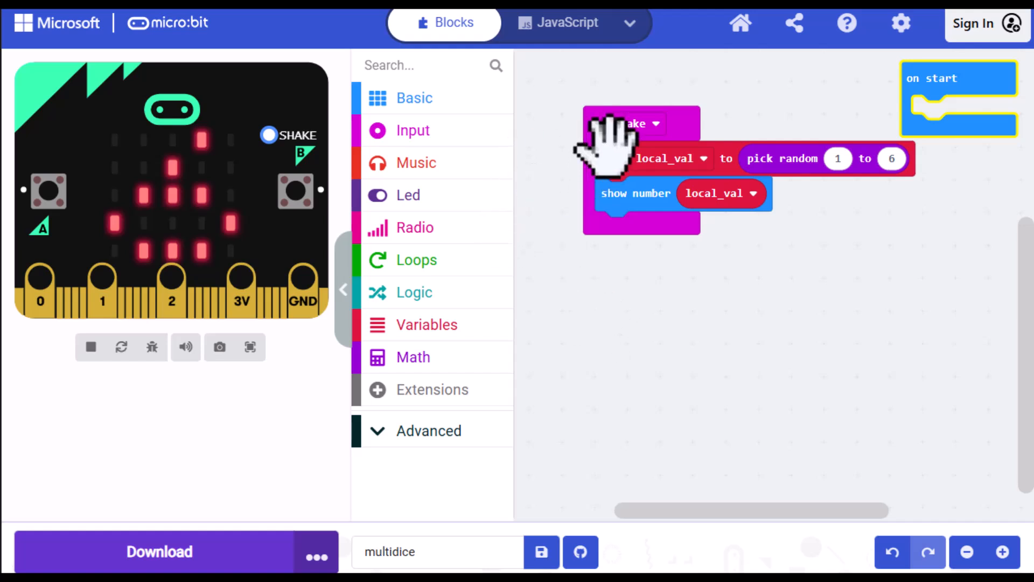
{"action": "mouse_move", "coordinate": [600, 115]}
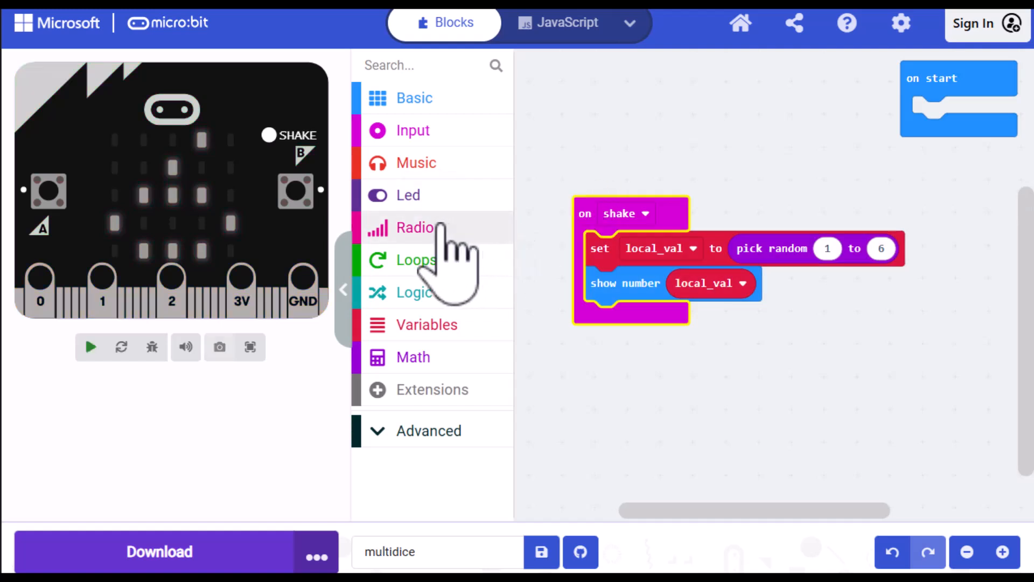
Step: Place a radio set group 1 block inside on start
{"action": "left_click", "coordinate": [413, 228]}
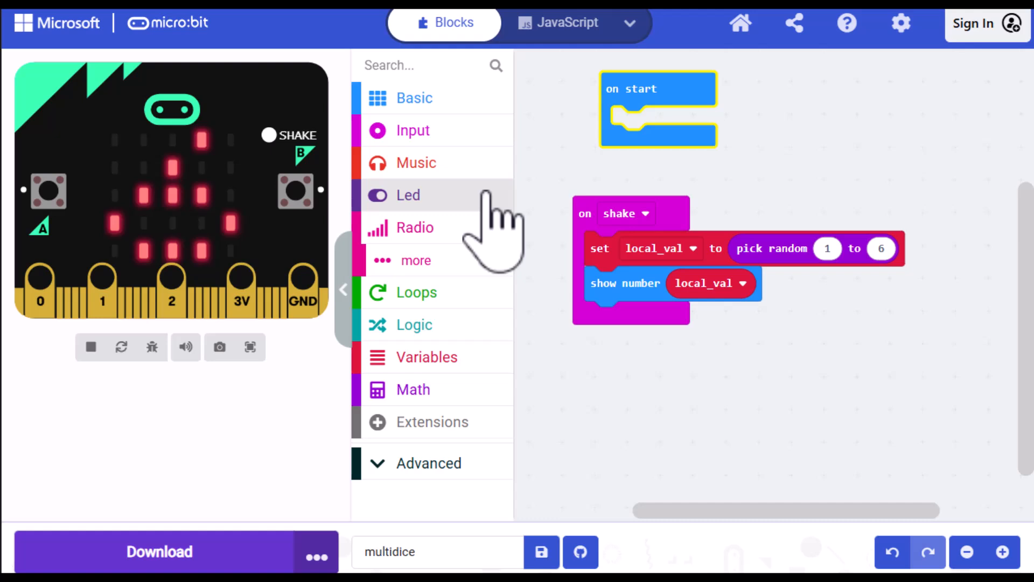
{"action": "mouse_move", "coordinate": [422, 270]}
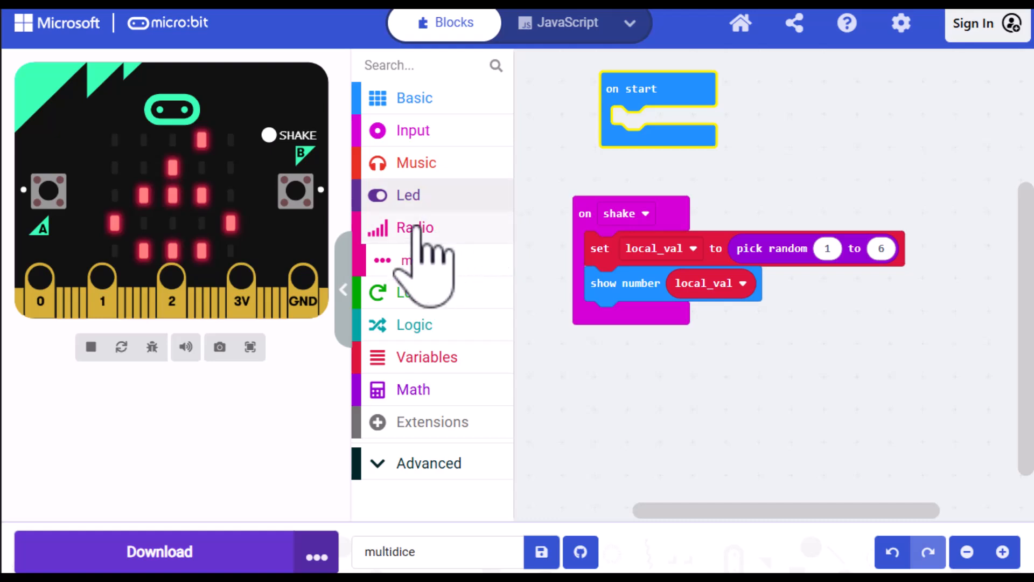
{"action": "left_click", "coordinate": [414, 227]}
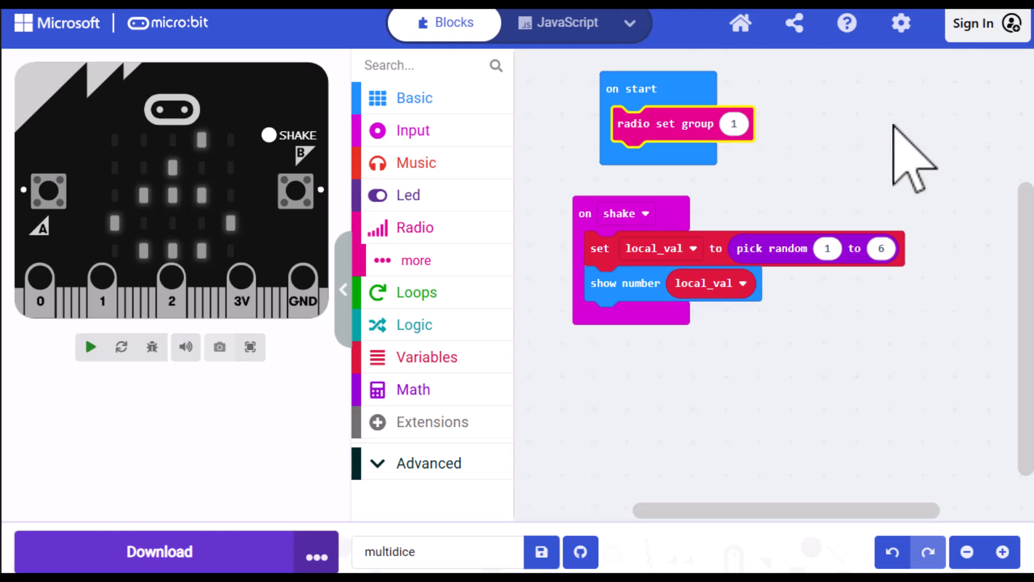
{"action": "left_click", "coordinate": [90, 347]}
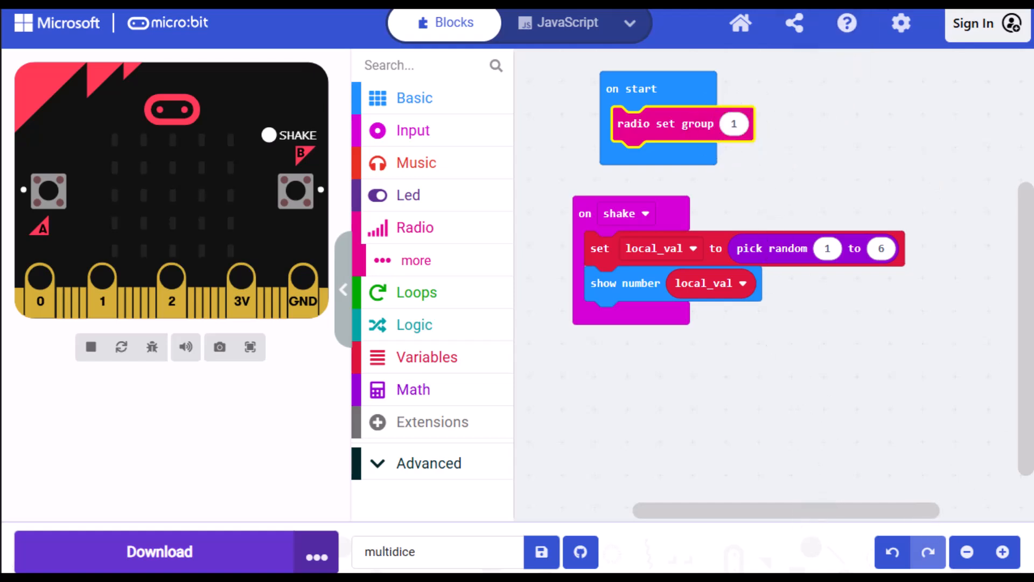
{"action": "mouse_move", "coordinate": [851, 435]}
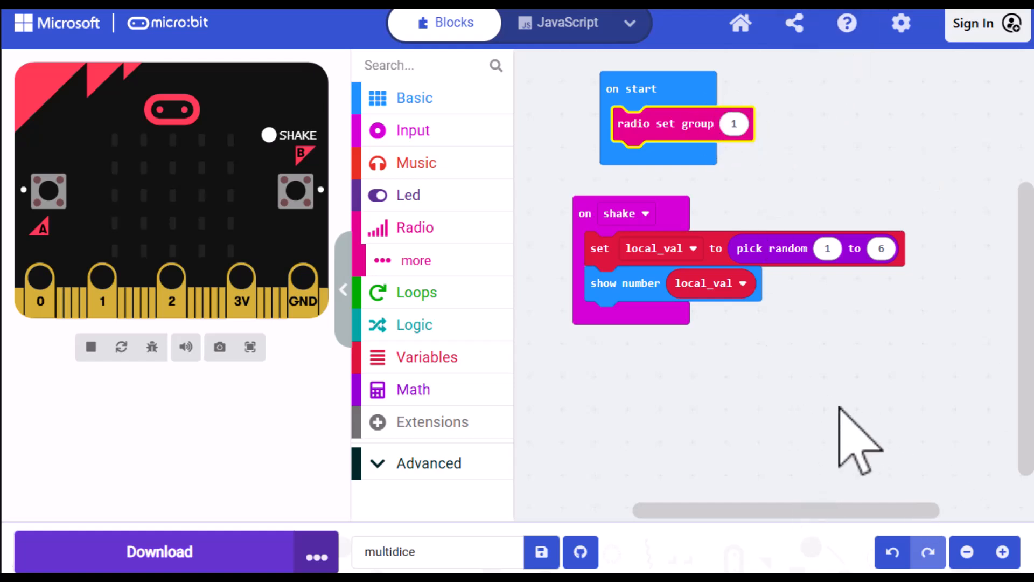
{"action": "mouse_move", "coordinate": [578, 221]}
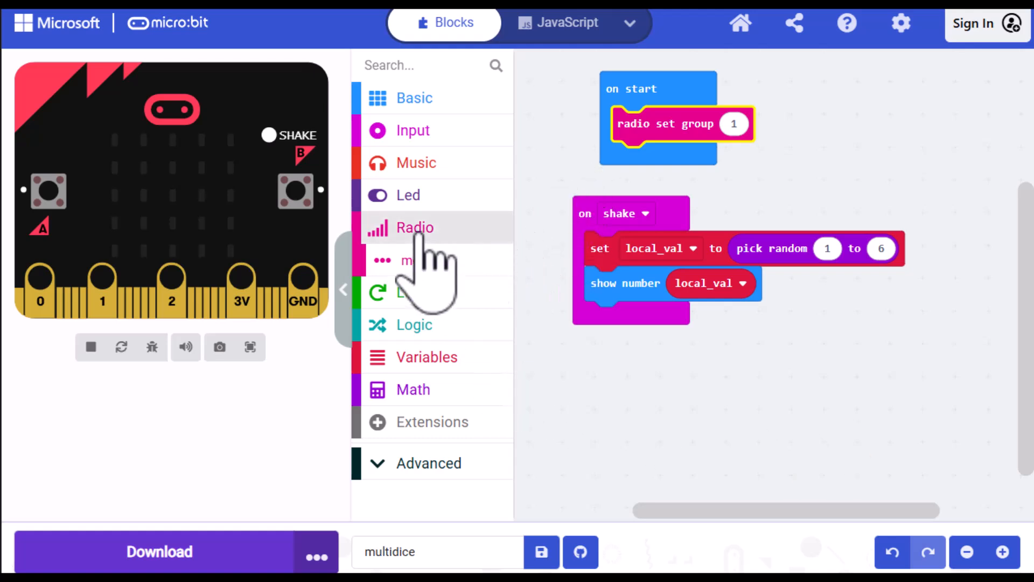
Step: Add radio send number under show number and fill it with a duplicated local_val reporter
{"action": "left_click", "coordinate": [415, 227]}
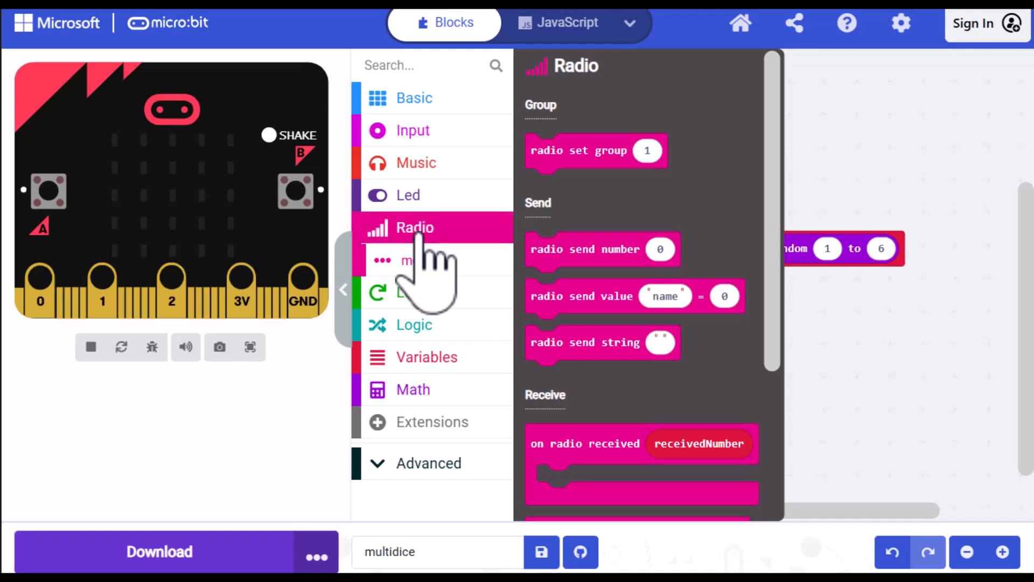
{"action": "left_click_drag", "start_coordinate": [584, 249], "coordinate": [627, 287]}
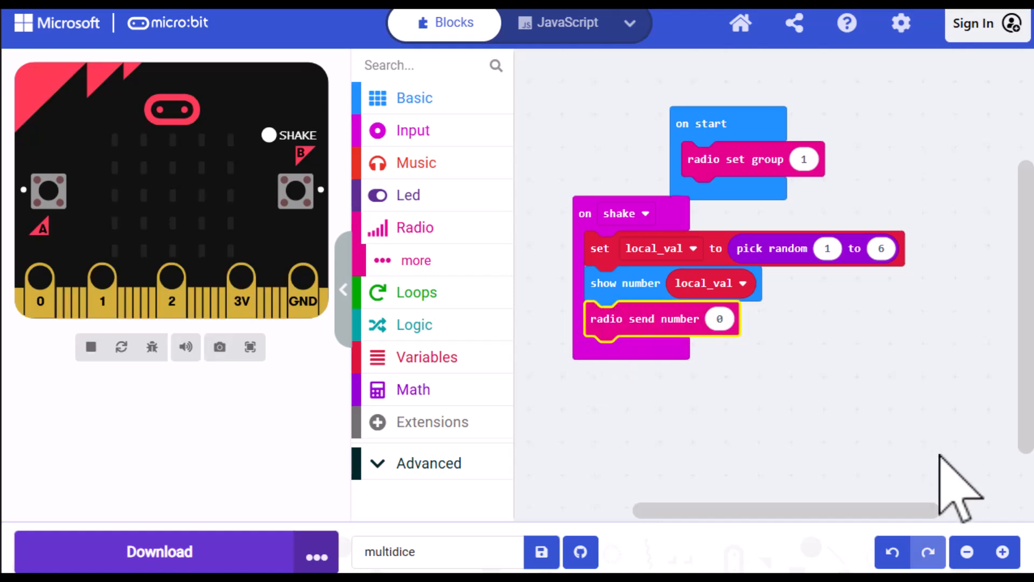
{"action": "mouse_move", "coordinate": [692, 323]}
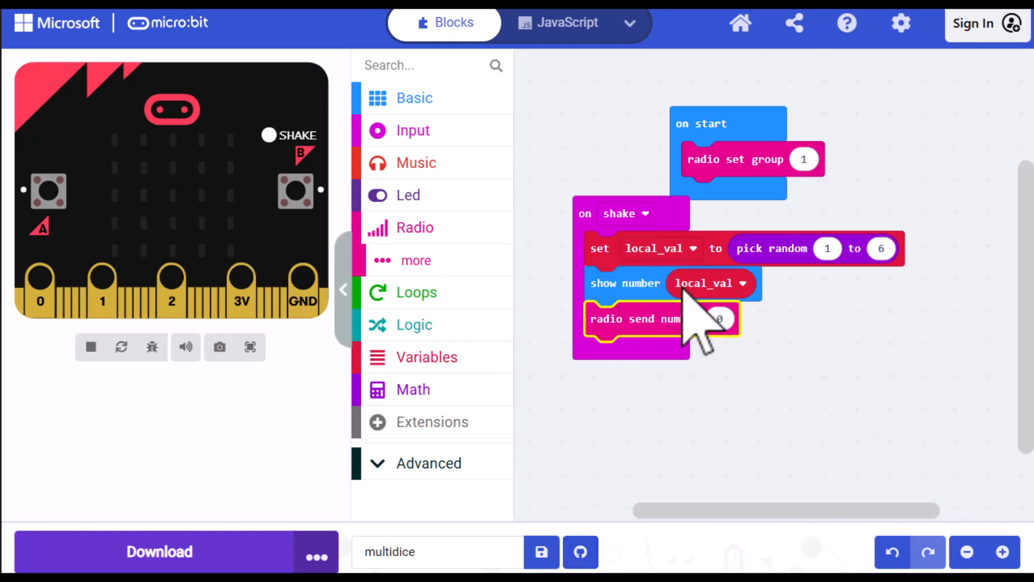
{"action": "right_click", "coordinate": [709, 283]}
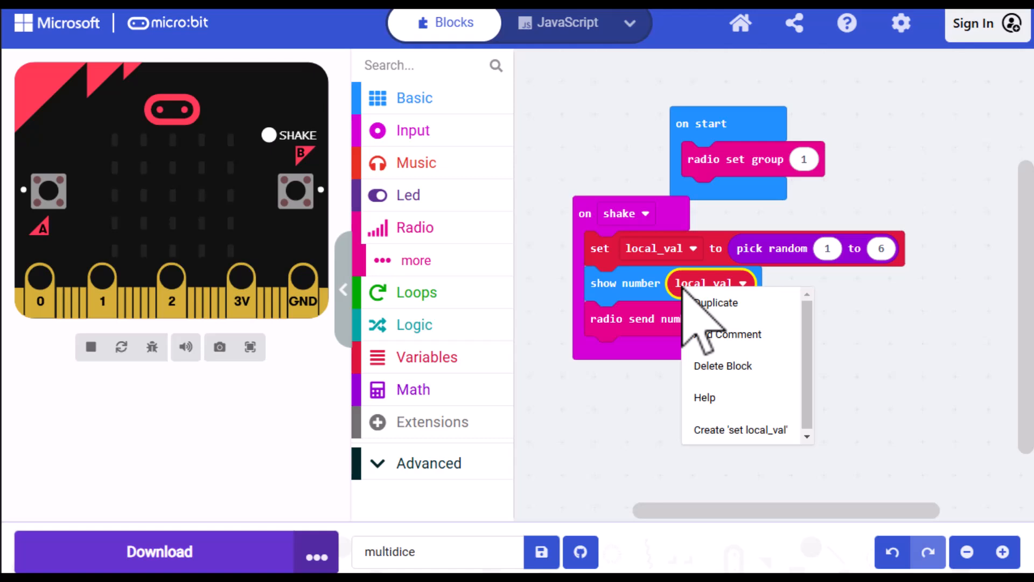
{"action": "left_click", "coordinate": [715, 302]}
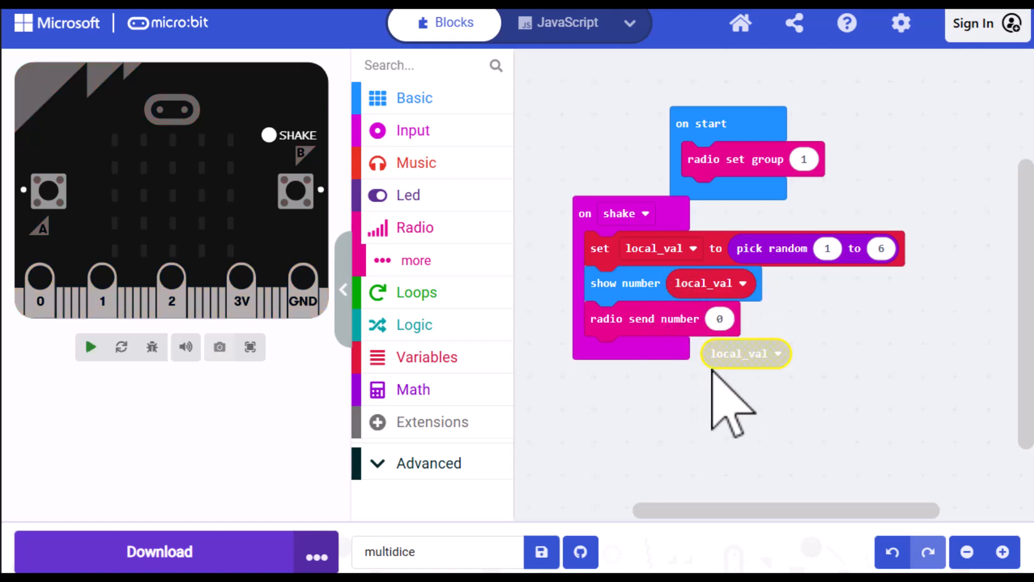
{"action": "left_click_drag", "start_coordinate": [746, 353], "coordinate": [746, 319]}
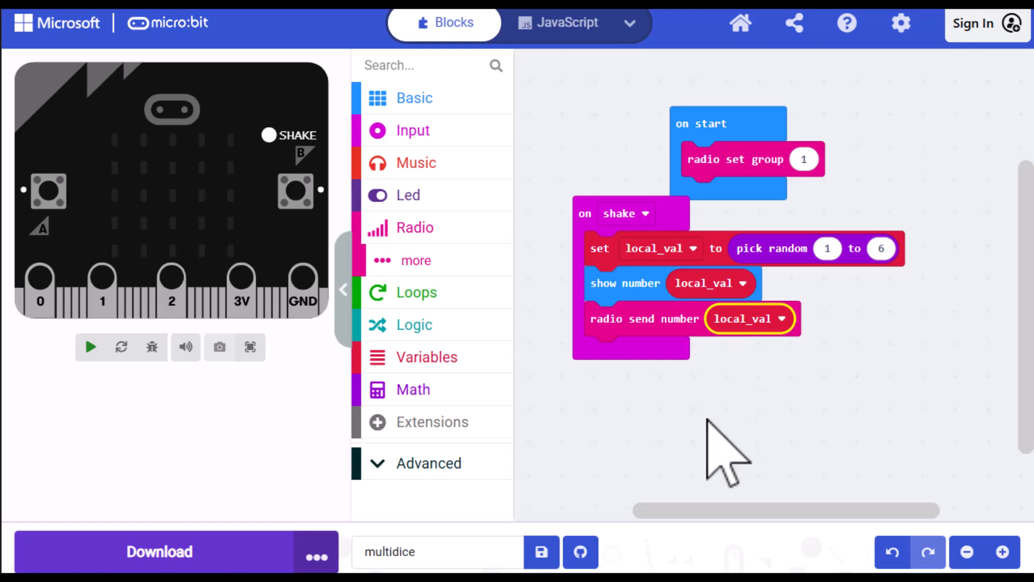
{"action": "left_click", "coordinate": [89, 346]}
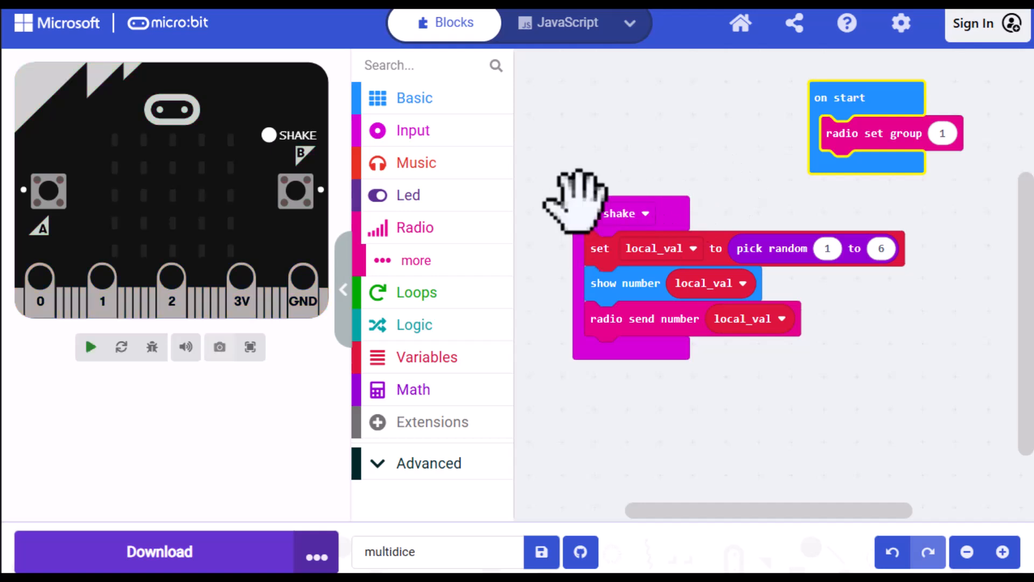
Step: Move the shake handler left and add an empty on radio received receivedNumber event
{"action": "left_click_drag", "start_coordinate": [581, 205], "coordinate": [518, 168]}
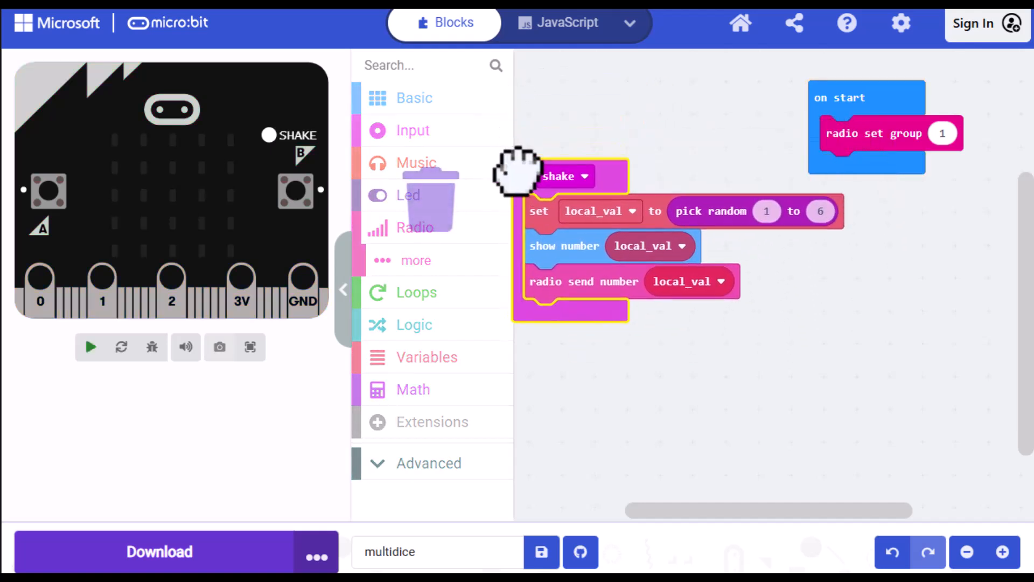
{"action": "left_click", "coordinate": [91, 346]}
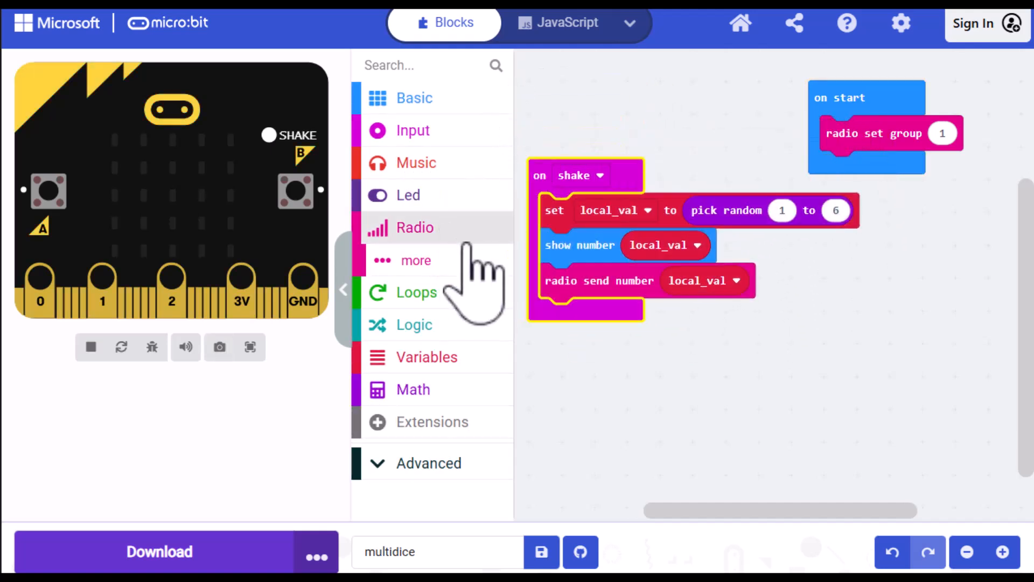
{"action": "left_click", "coordinate": [414, 227]}
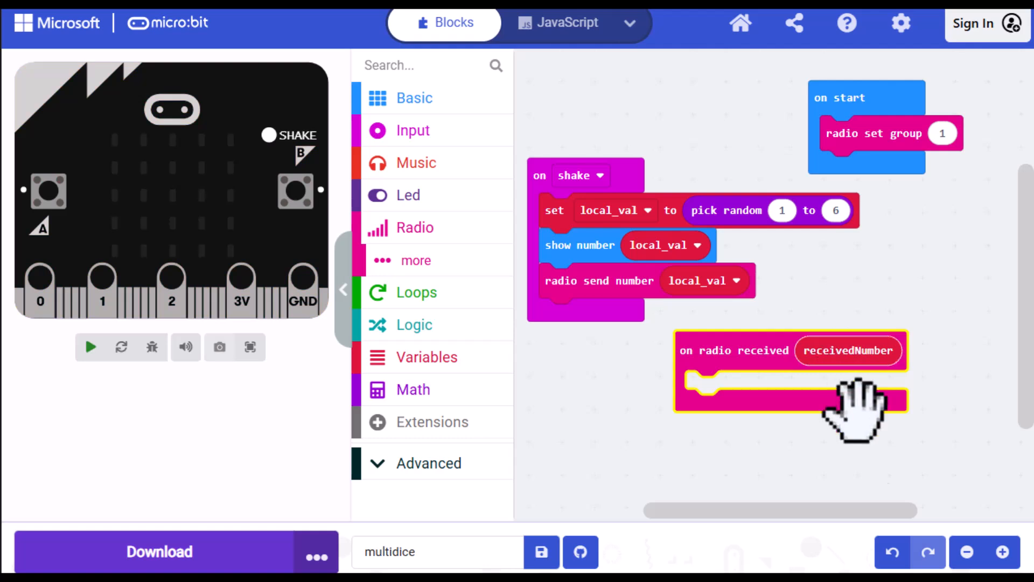
{"action": "left_click", "coordinate": [89, 347]}
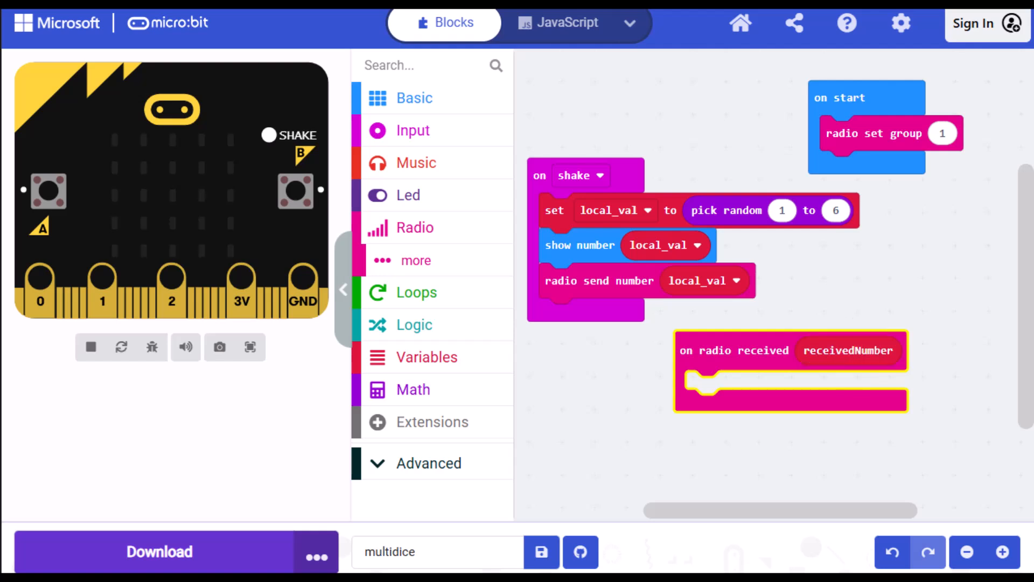
{"action": "mouse_move", "coordinate": [712, 349]}
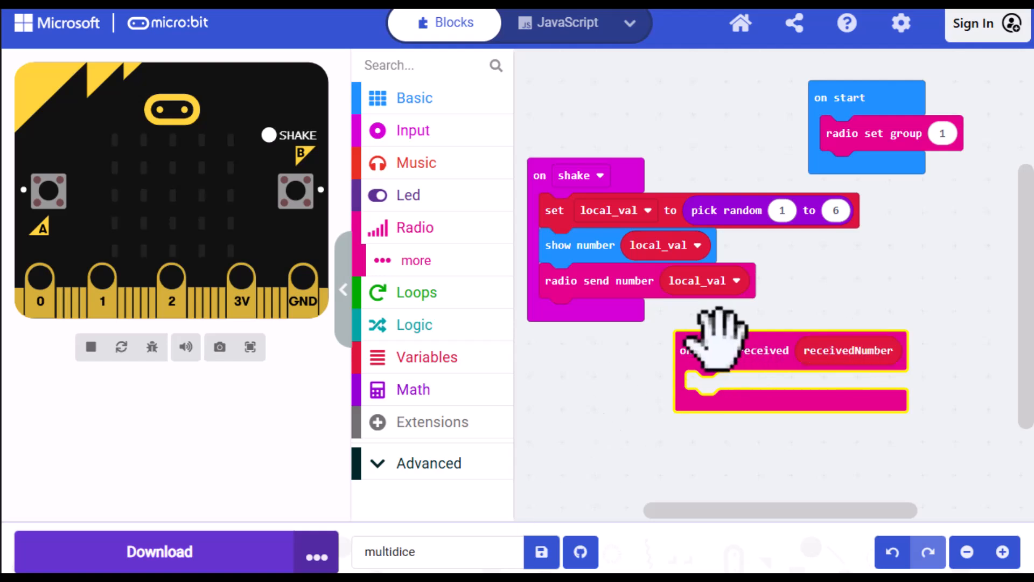
{"action": "mouse_move", "coordinate": [627, 441]}
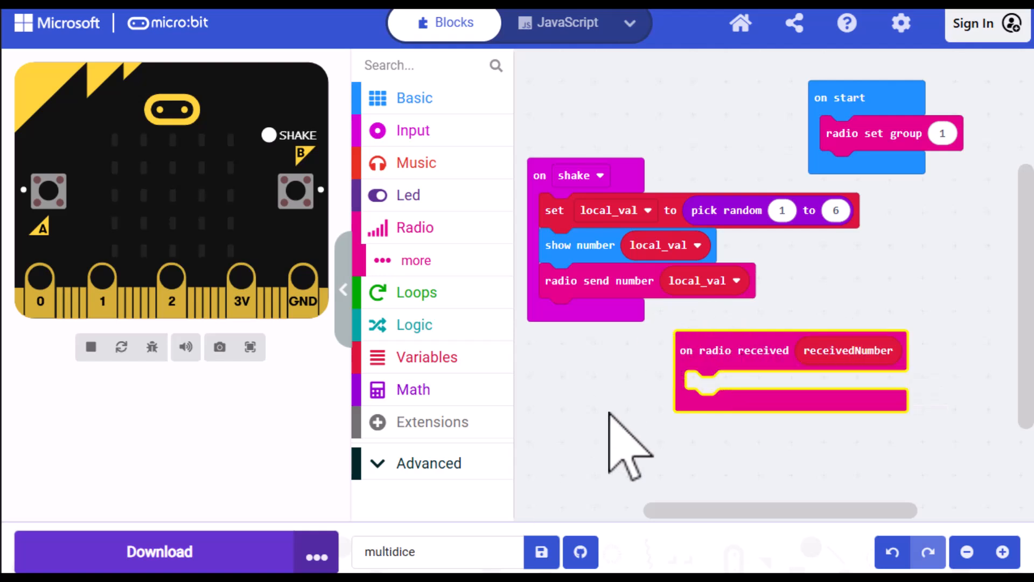
{"action": "mouse_move", "coordinate": [234, 284]}
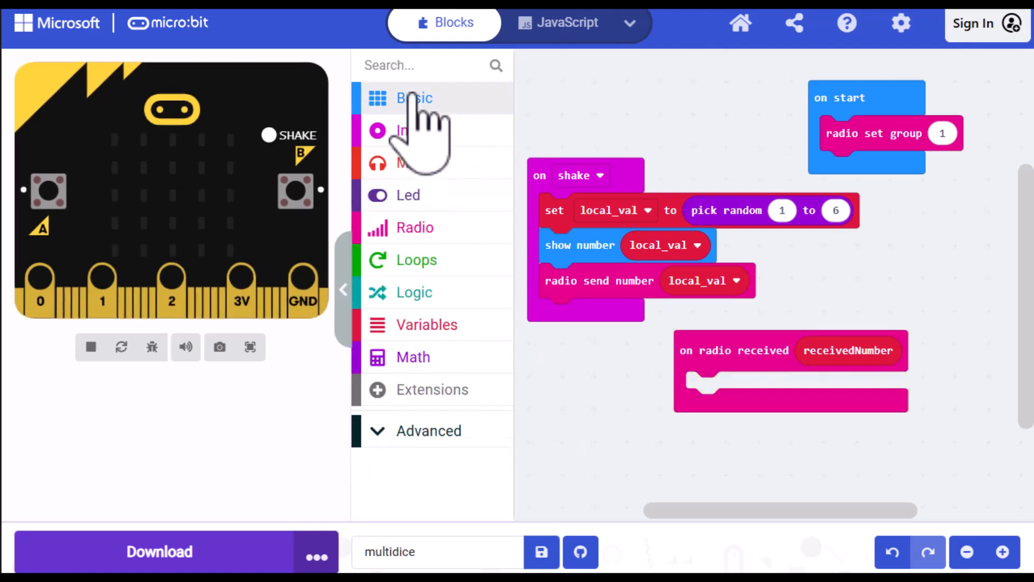
Step: Add a 2000 ms pause inside the on radio received handler
{"action": "left_click", "coordinate": [414, 98]}
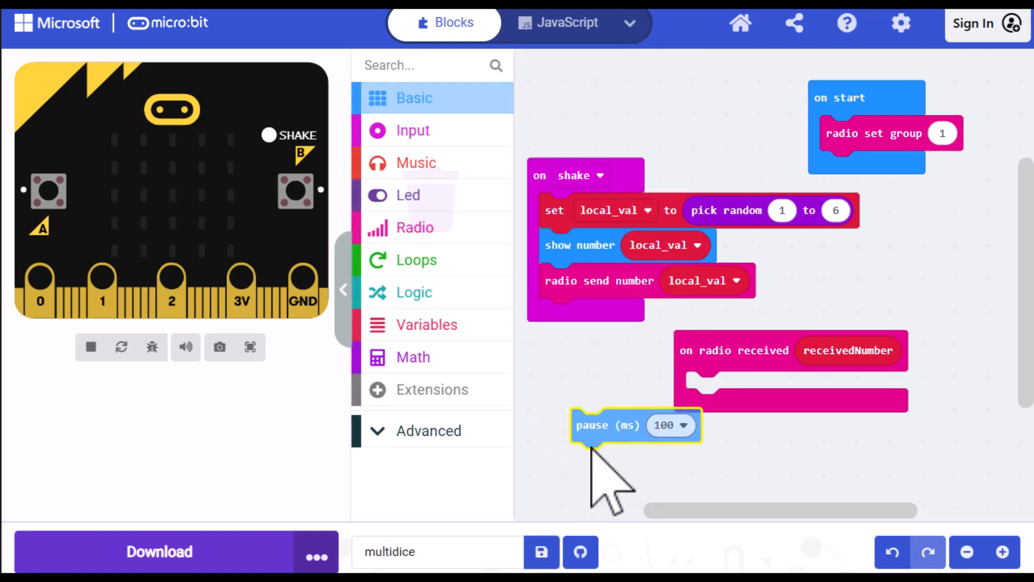
{"action": "left_click_drag", "start_coordinate": [636, 424], "coordinate": [752, 389]}
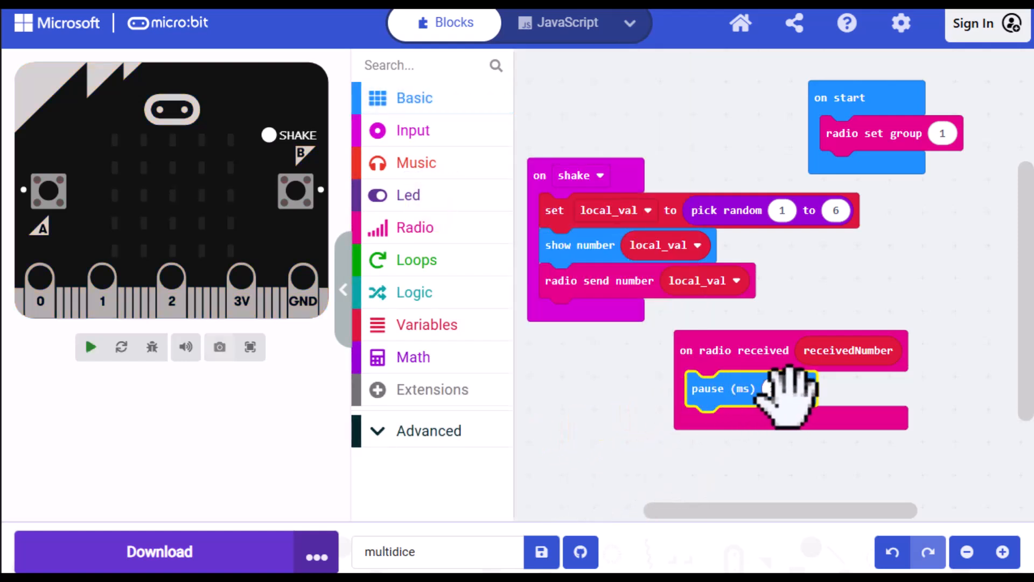
{"action": "left_click", "coordinate": [723, 389]}
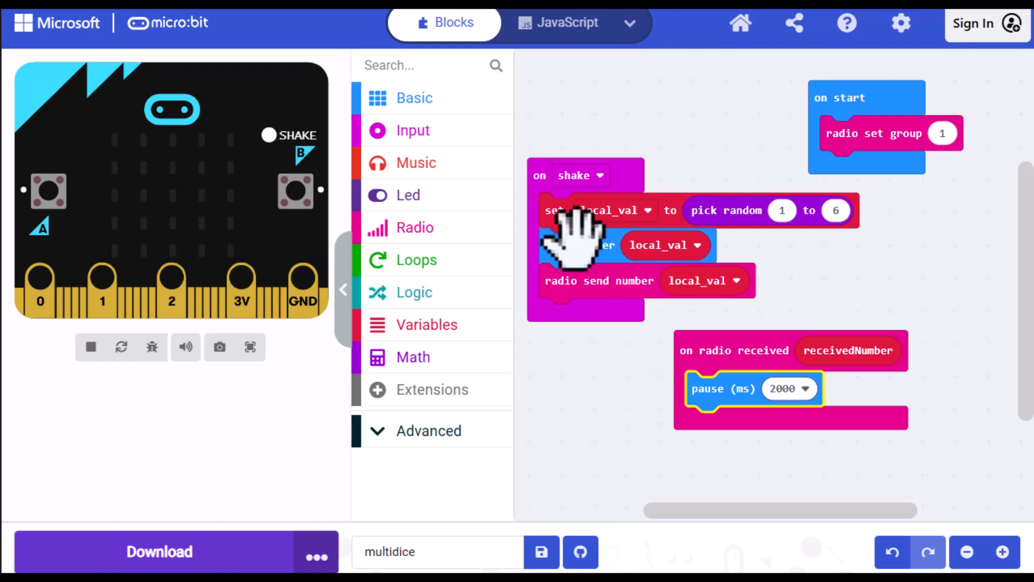
Step: Duplicate show number under the pause and make it display receivedNumber
{"action": "right_click", "coordinate": [580, 245]}
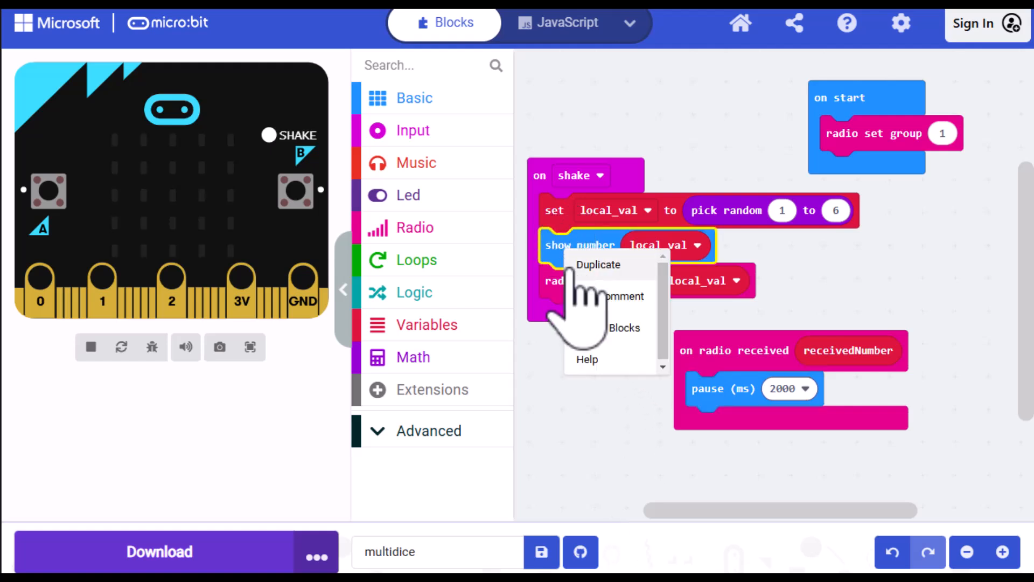
{"action": "left_click", "coordinate": [598, 264]}
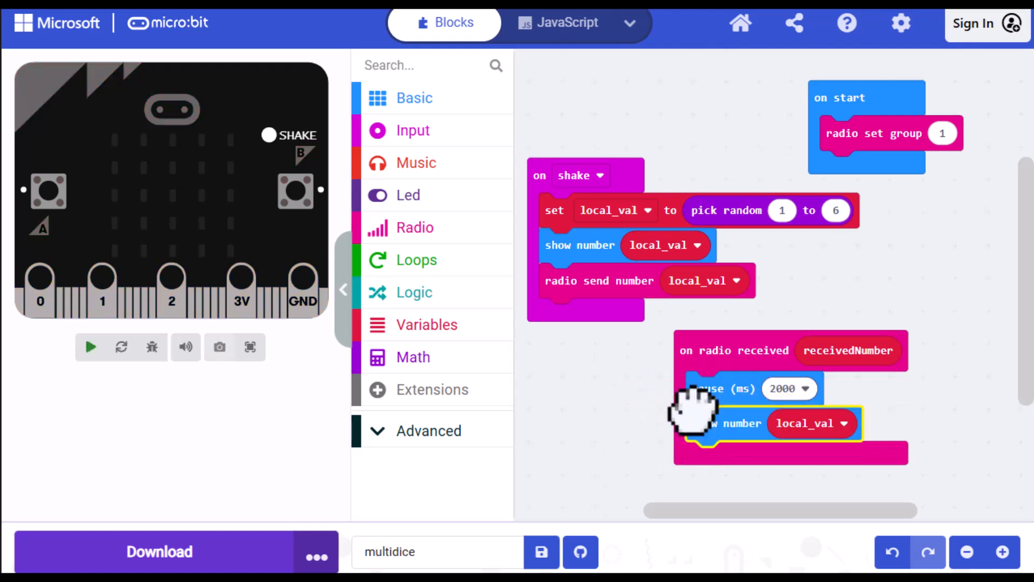
{"action": "left_click_drag", "start_coordinate": [805, 422], "coordinate": [832, 478]}
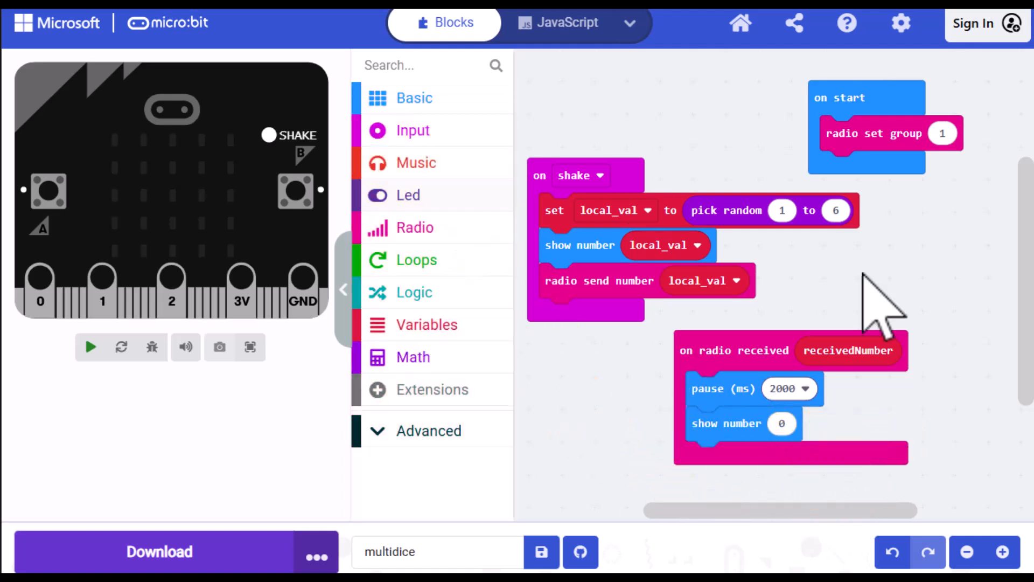
{"action": "right_click", "coordinate": [848, 351]}
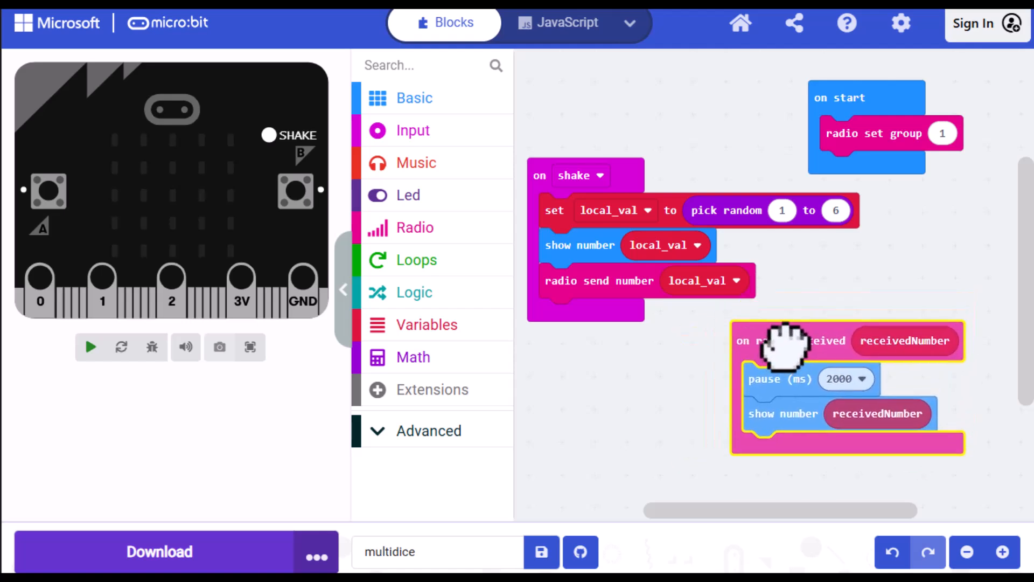
{"action": "left_click", "coordinate": [89, 346]}
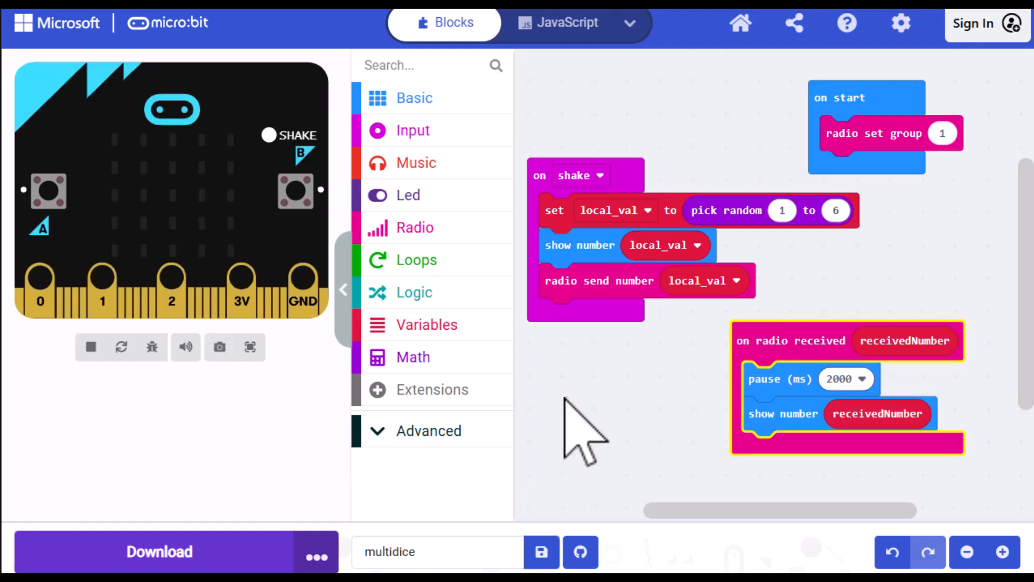
{"action": "mouse_move", "coordinate": [588, 429]}
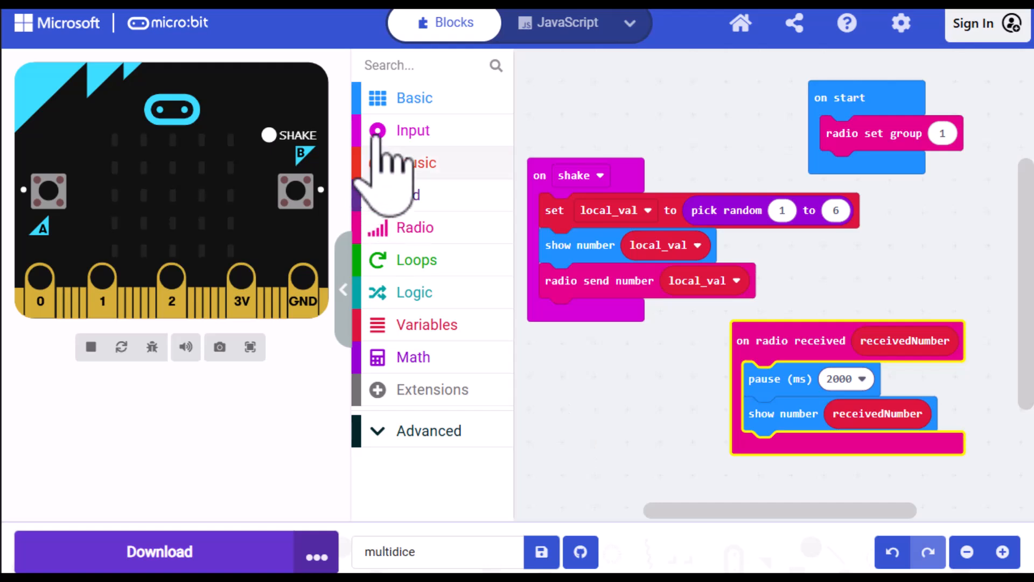
{"action": "mouse_move", "coordinate": [705, 521]}
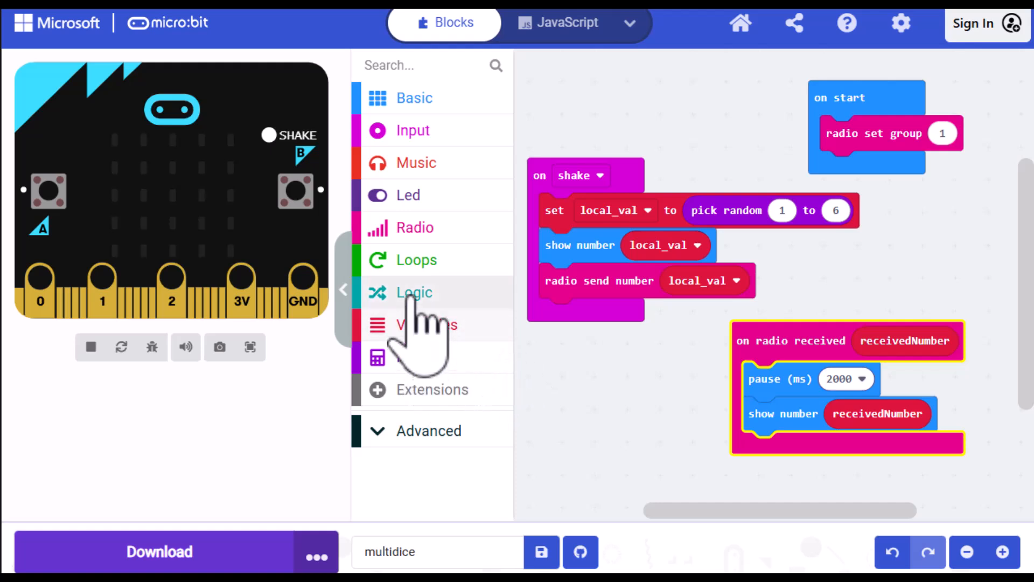
Step: Add an if-then block with a comparison condition inside the radio-received handler
{"action": "left_click", "coordinate": [414, 292]}
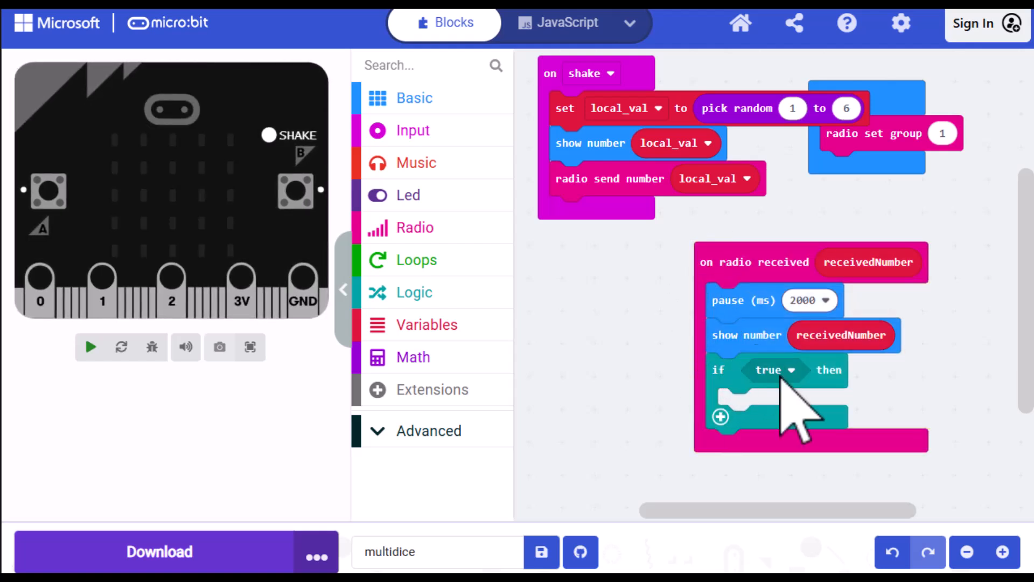
{"action": "left_click", "coordinate": [89, 347]}
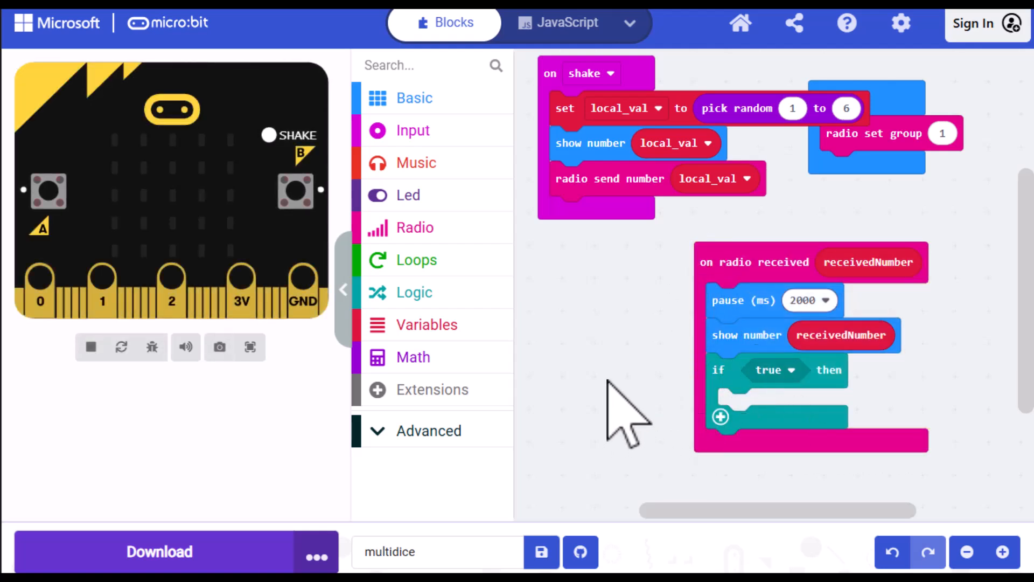
{"action": "left_click", "coordinate": [413, 292]}
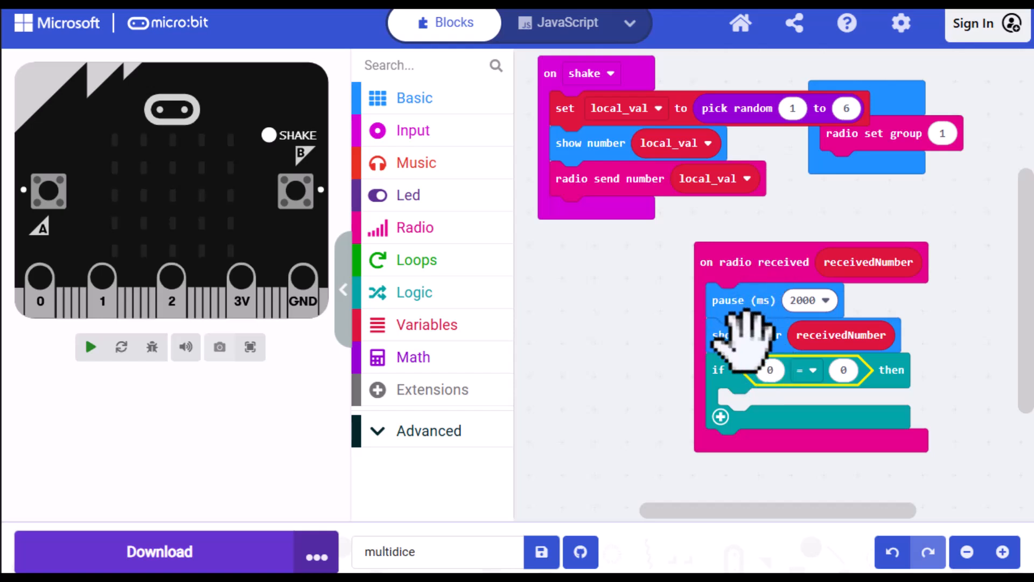
{"action": "left_click", "coordinate": [90, 346]}
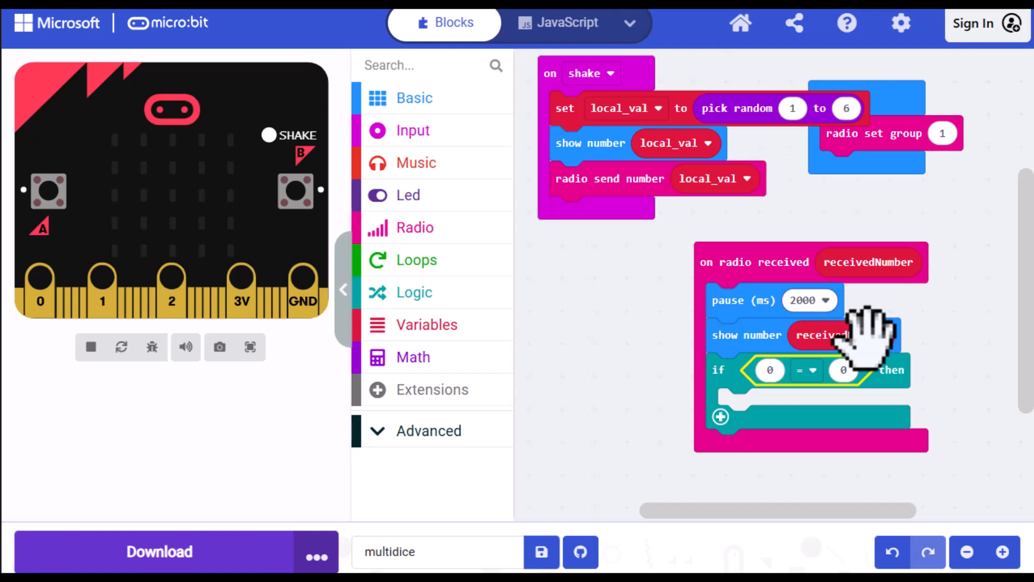
Step: Set the condition to local_val > receivedNumber and shift the handler left
{"action": "right_click", "coordinate": [668, 143]}
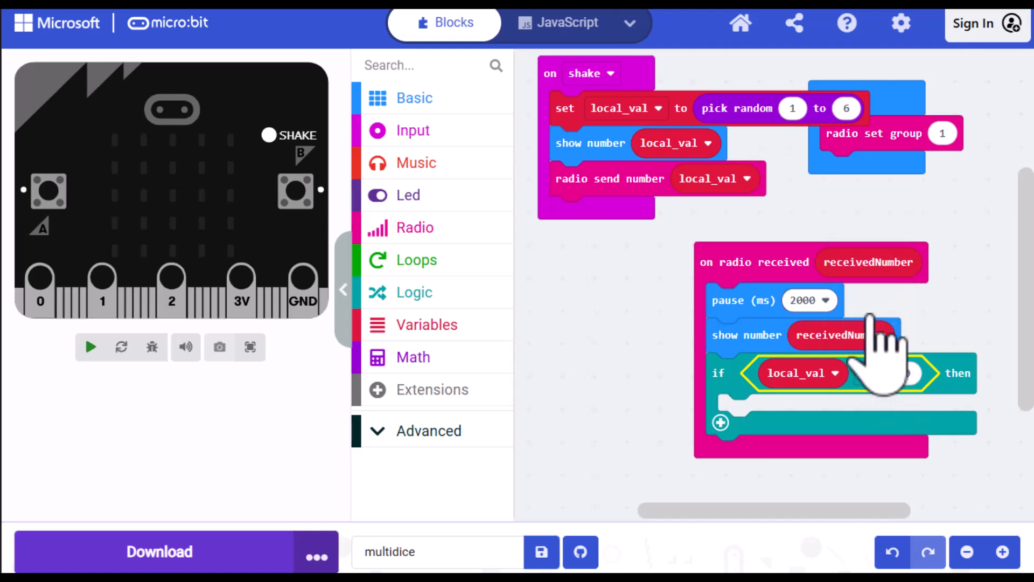
{"action": "right_click", "coordinate": [841, 335]}
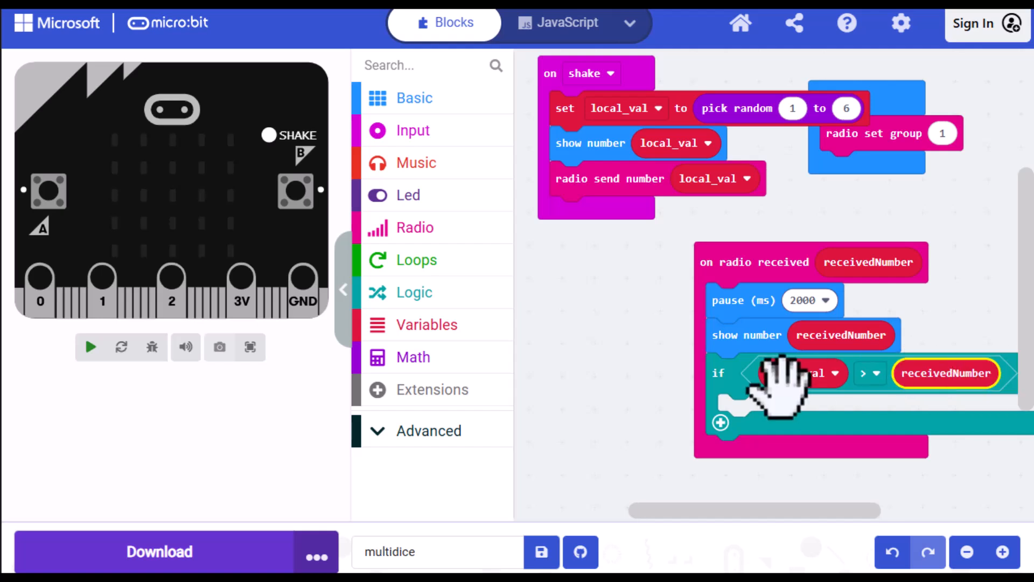
{"action": "left_click", "coordinate": [90, 346]}
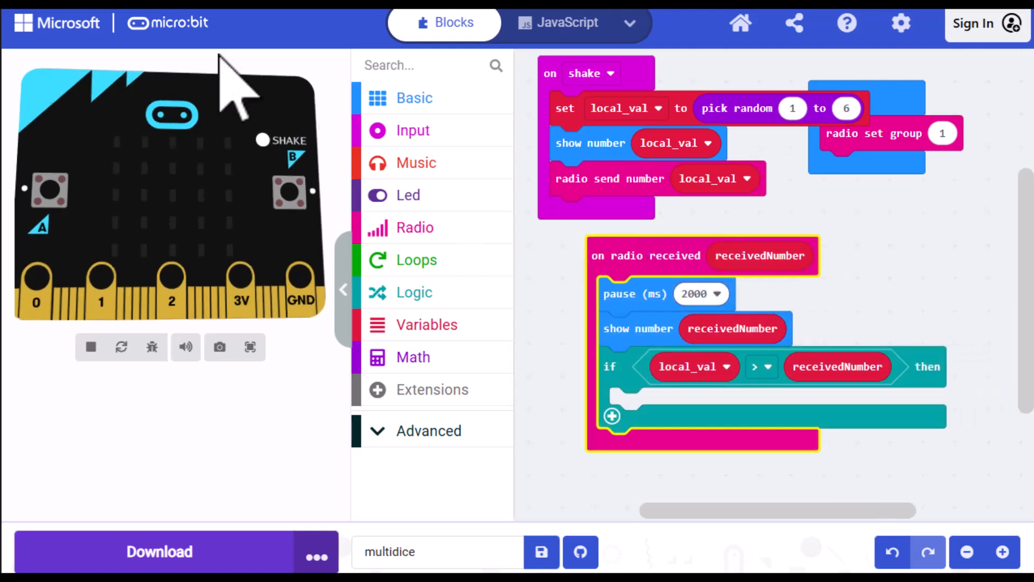
{"action": "left_click", "coordinate": [414, 99]}
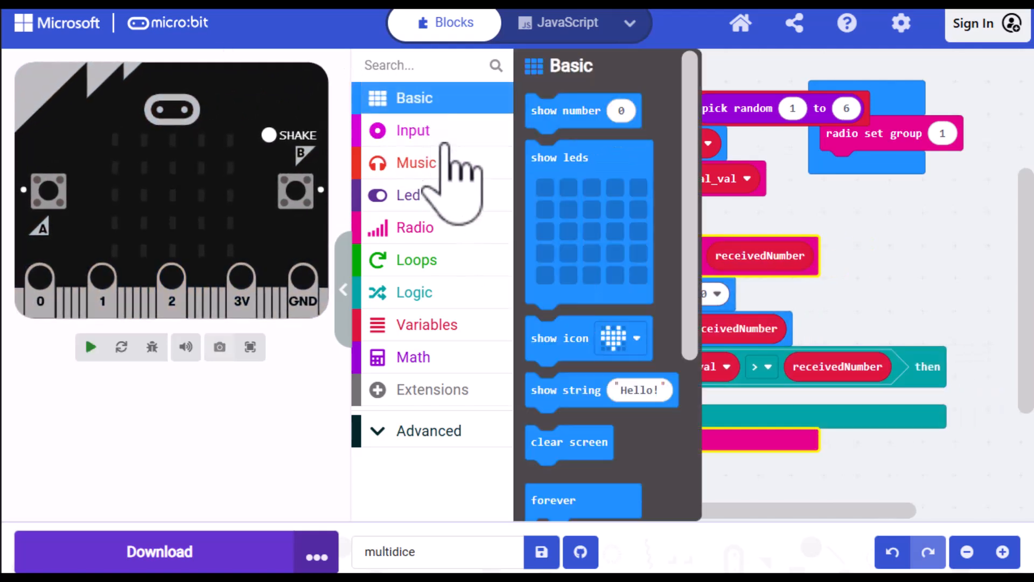
Step: Add a show icon block with the happy face inside the if branch
{"action": "left_click", "coordinate": [91, 345]}
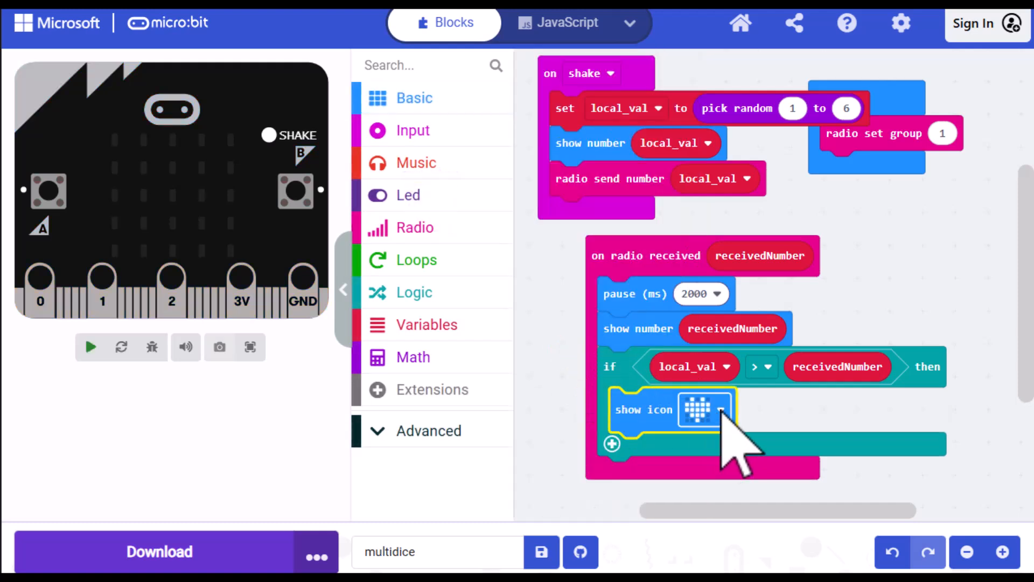
{"action": "left_click", "coordinate": [719, 410]}
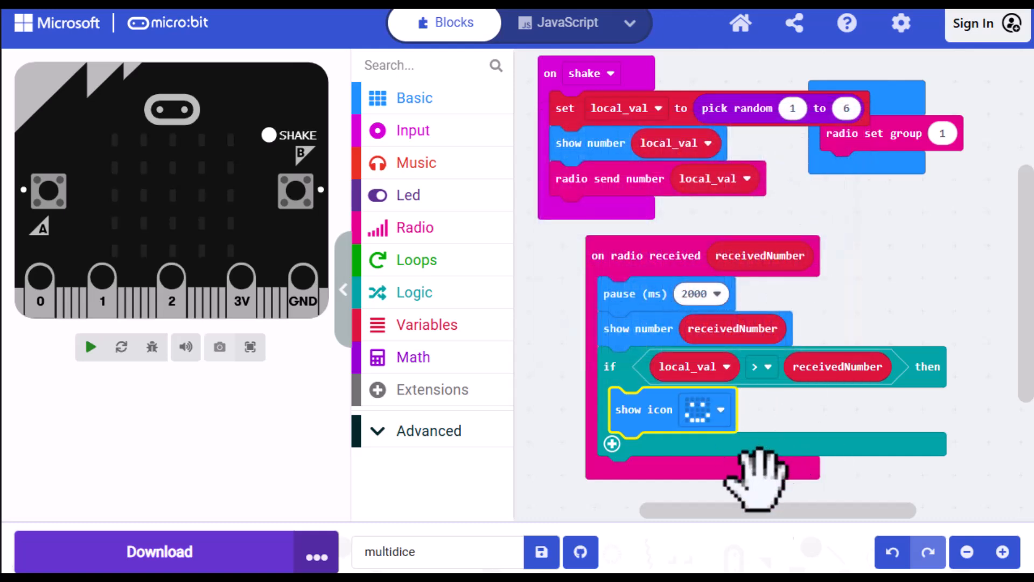
{"action": "left_click", "coordinate": [89, 347]}
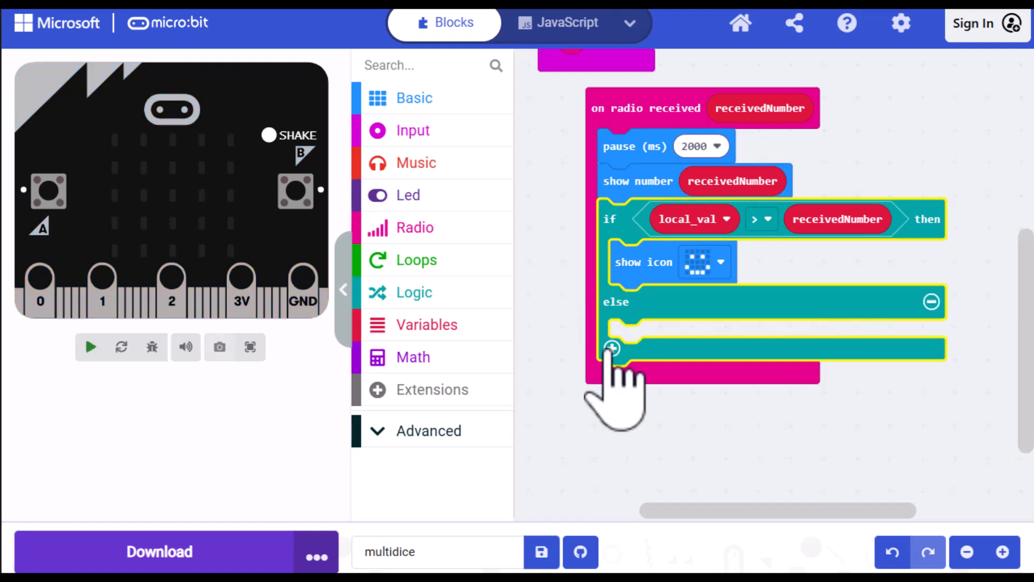
Step: Add an else-if comparing local_val < receivedNumber that shows a sad face, plus an empty else
{"action": "left_click", "coordinate": [610, 348]}
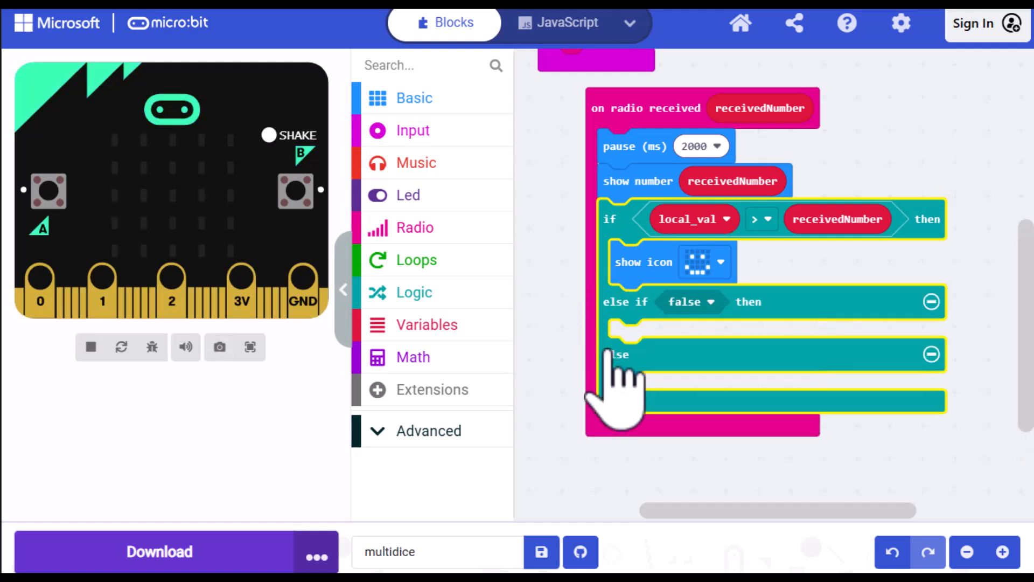
{"action": "mouse_move", "coordinate": [607, 297]}
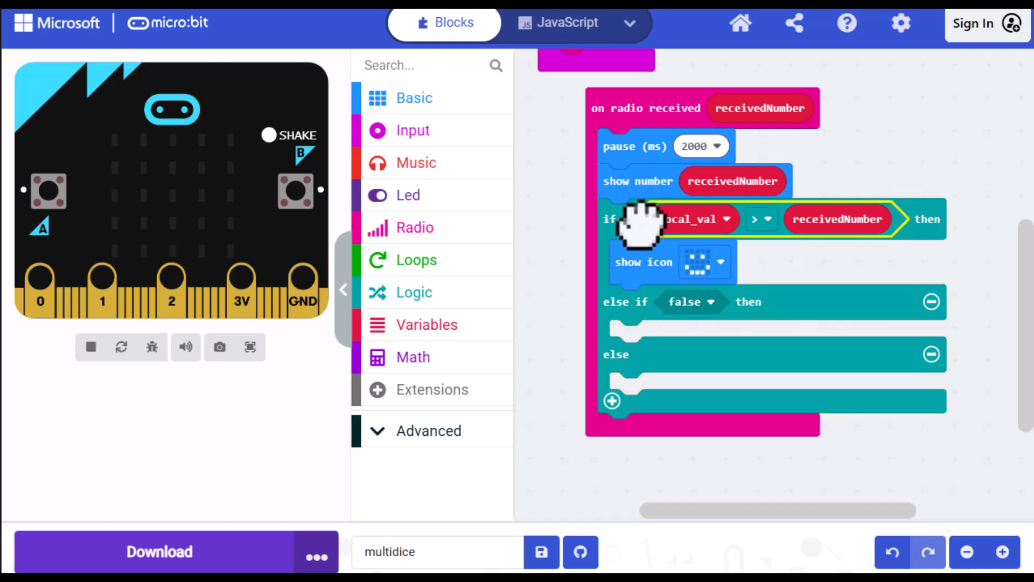
{"action": "right_click", "coordinate": [640, 219]}
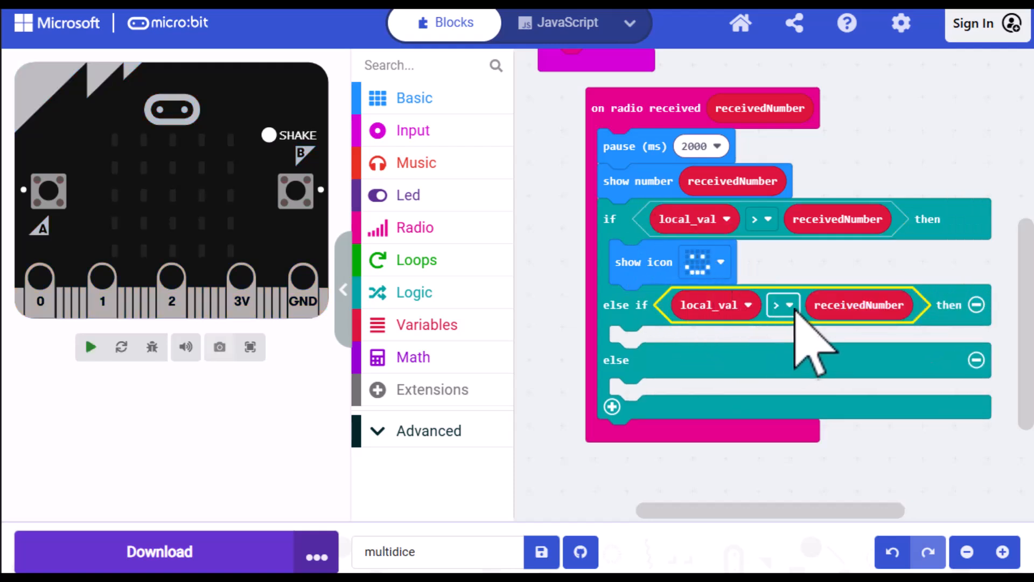
{"action": "left_click", "coordinate": [783, 305]}
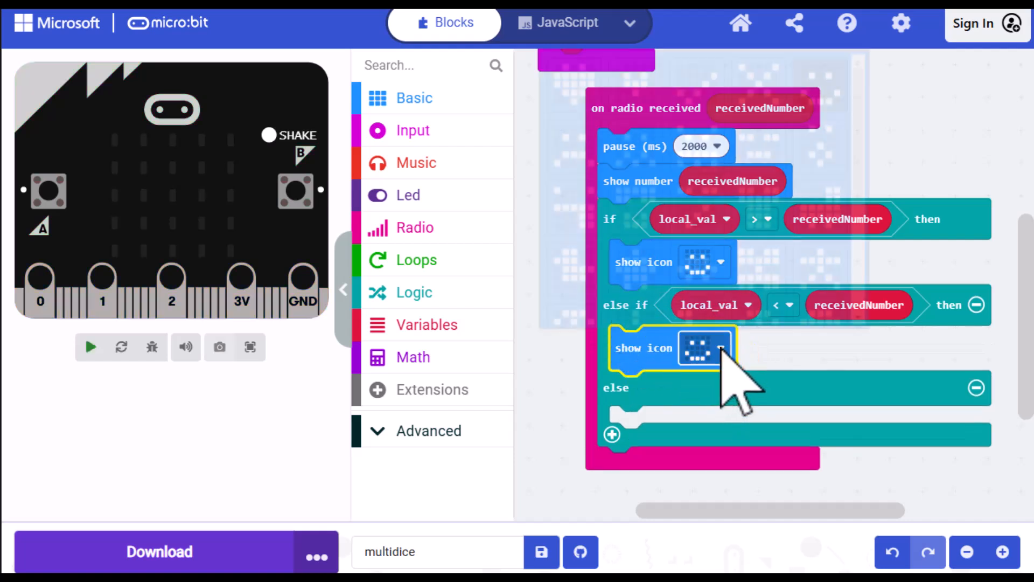
{"action": "left_click", "coordinate": [705, 348]}
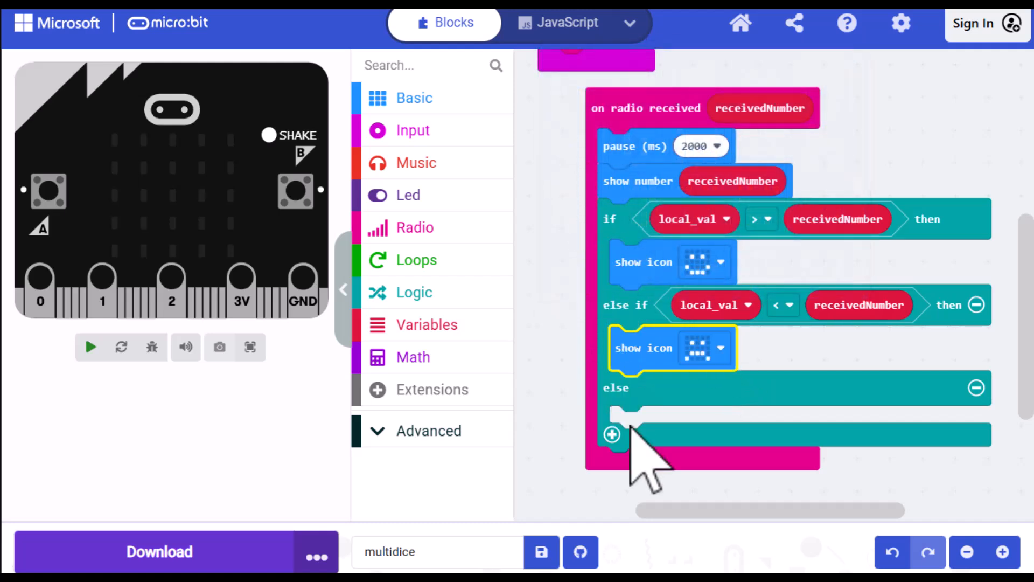
Step: Add a show icon block with the neutral face inside the else branch
{"action": "left_click", "coordinate": [90, 346]}
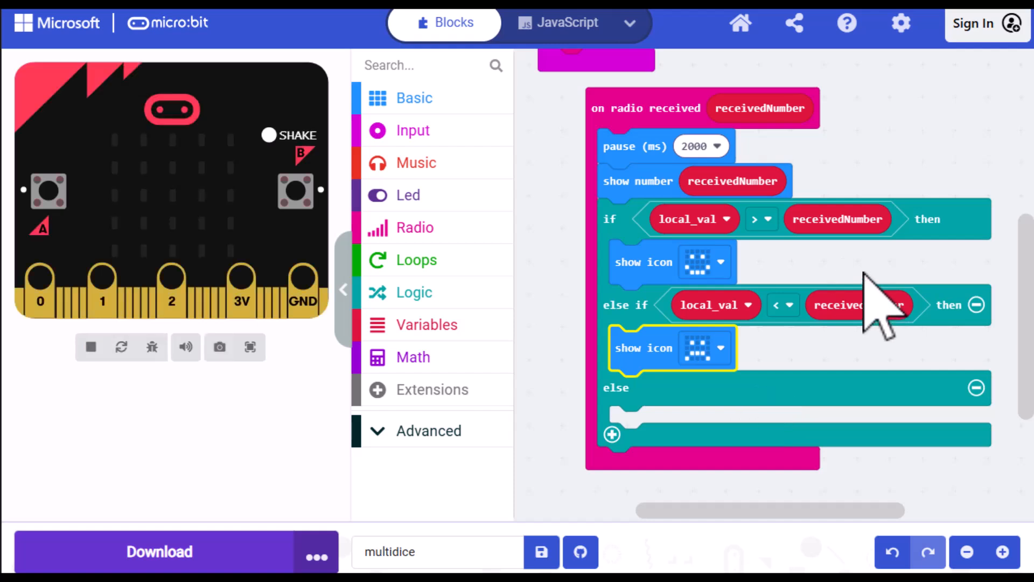
{"action": "mouse_move", "coordinate": [857, 305]}
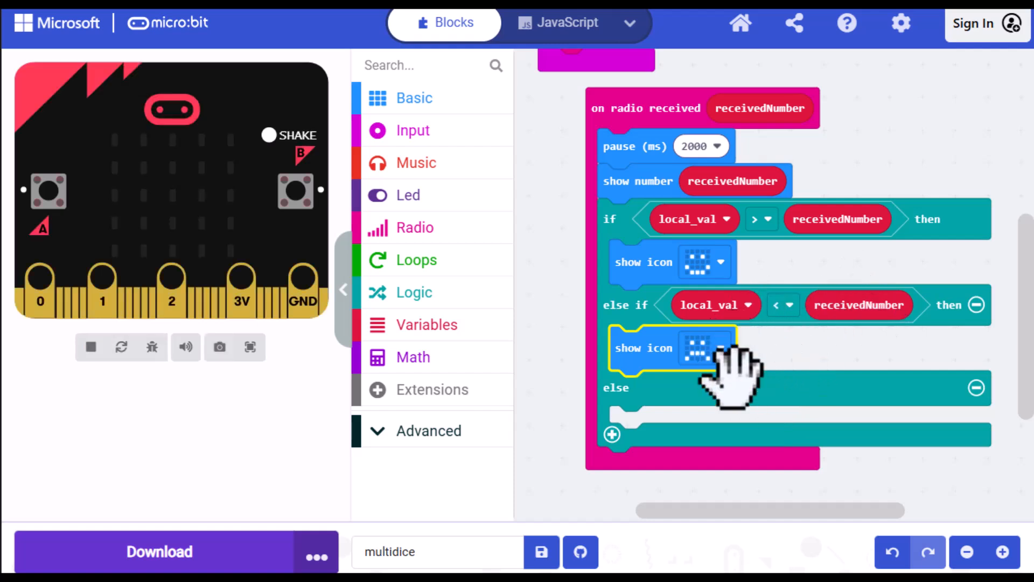
{"action": "mouse_move", "coordinate": [639, 448]}
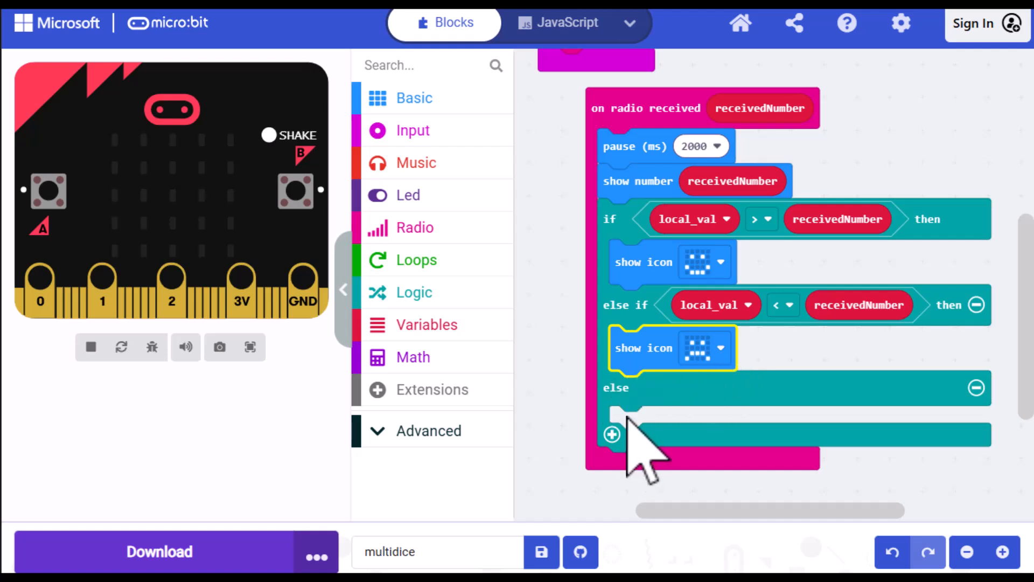
{"action": "mouse_move", "coordinate": [643, 436]}
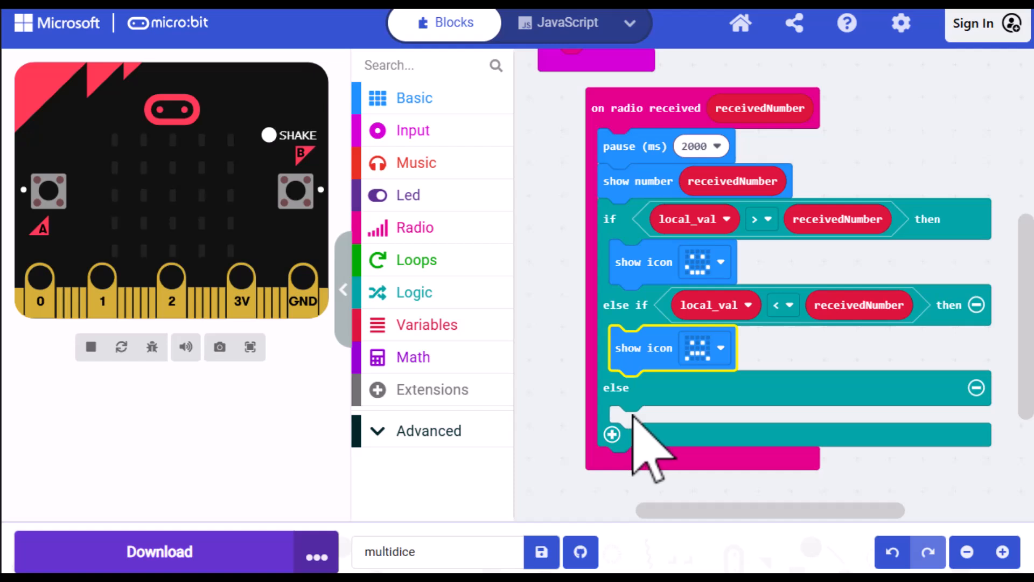
{"action": "mouse_move", "coordinate": [640, 349]}
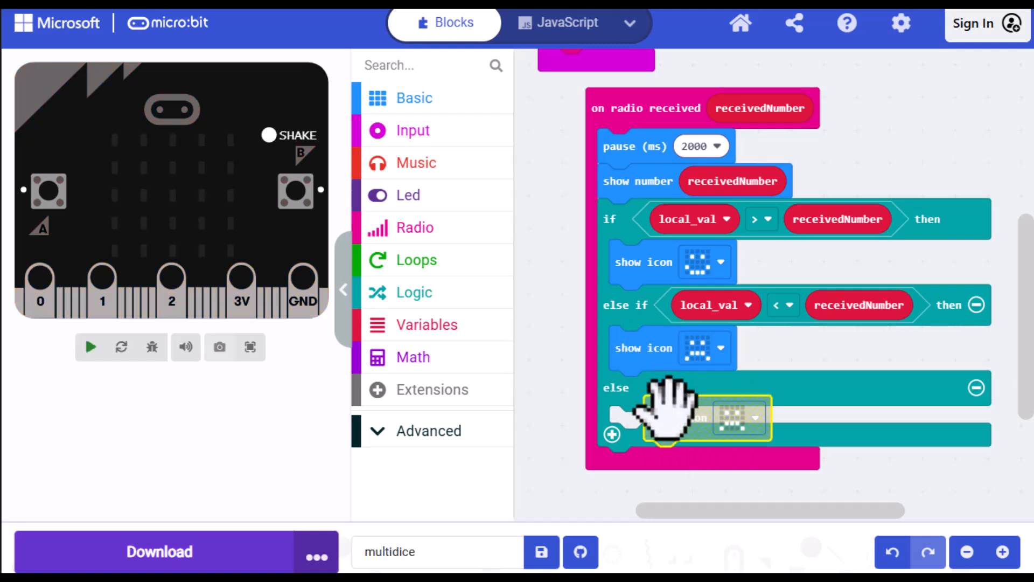
{"action": "left_click_drag", "start_coordinate": [672, 410], "coordinate": [672, 428]}
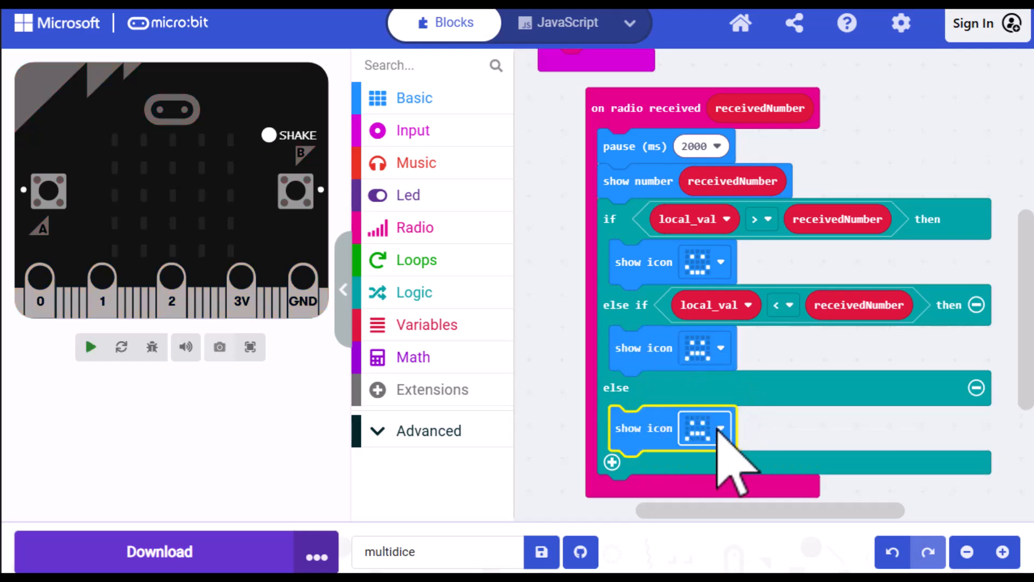
{"action": "left_click", "coordinate": [720, 428]}
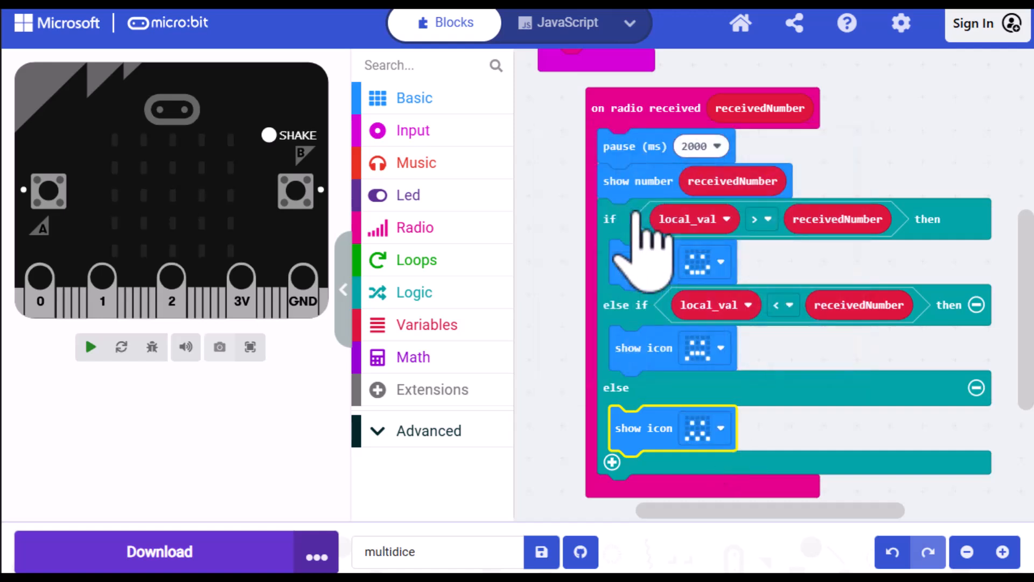
{"action": "left_click", "coordinate": [89, 345]}
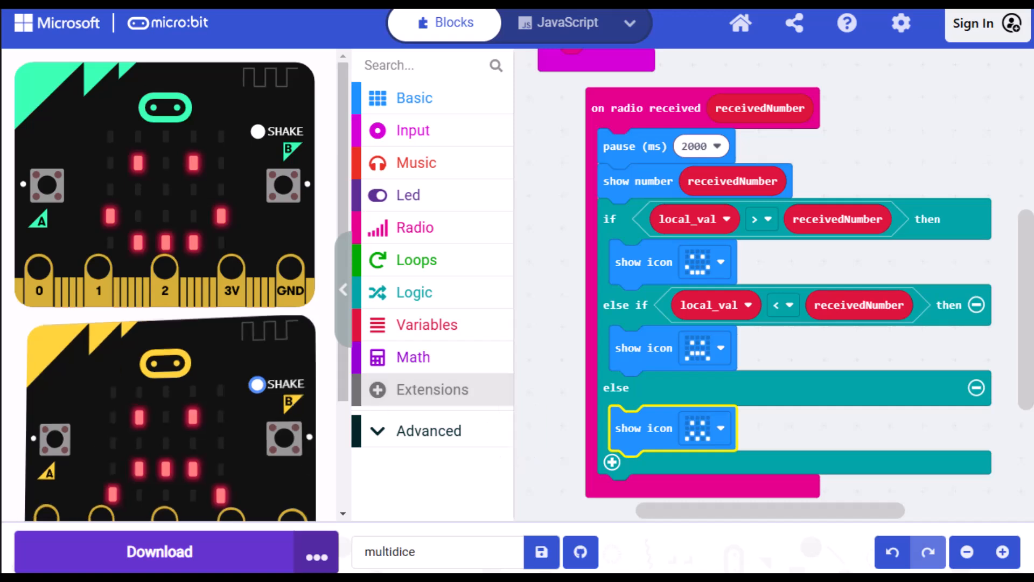
{"action": "mouse_move", "coordinate": [541, 436]}
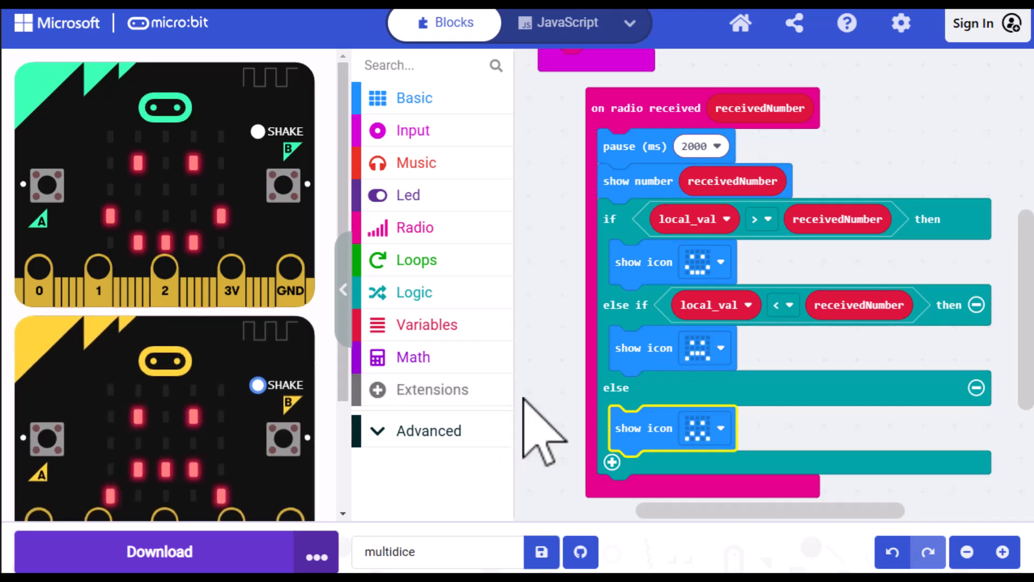